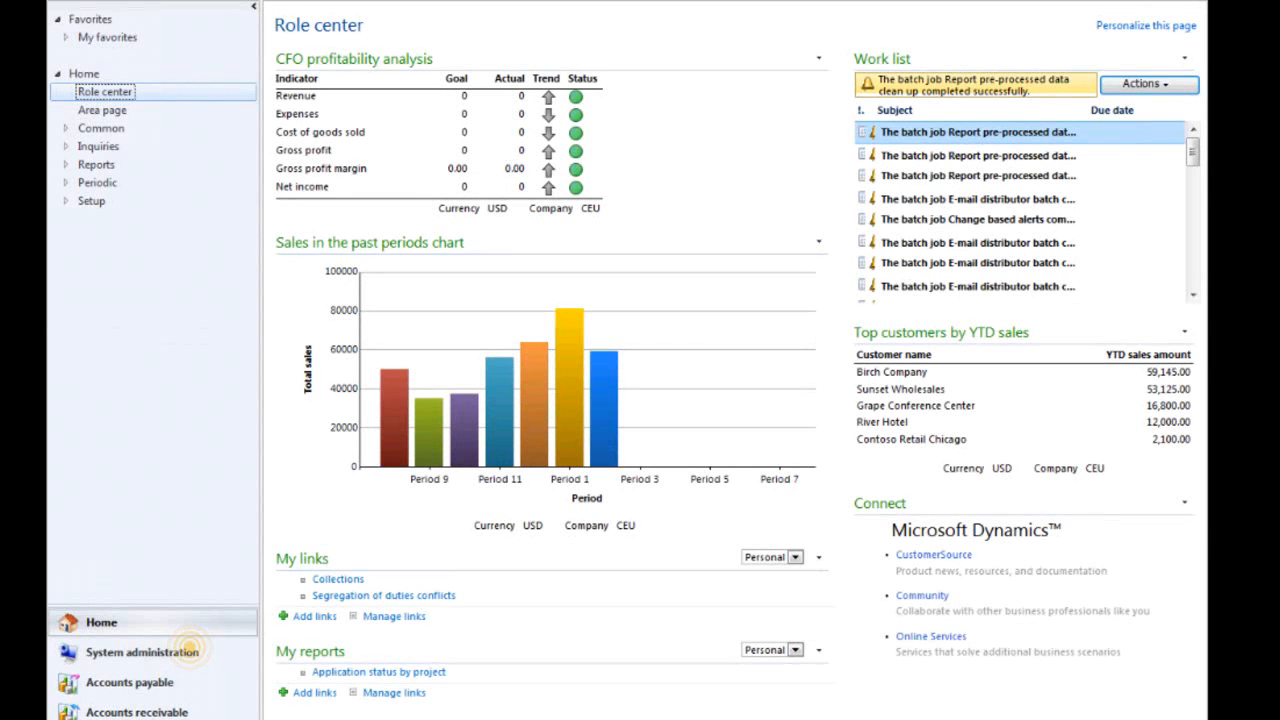
{"action": "left_click", "coordinate": [130, 652]}
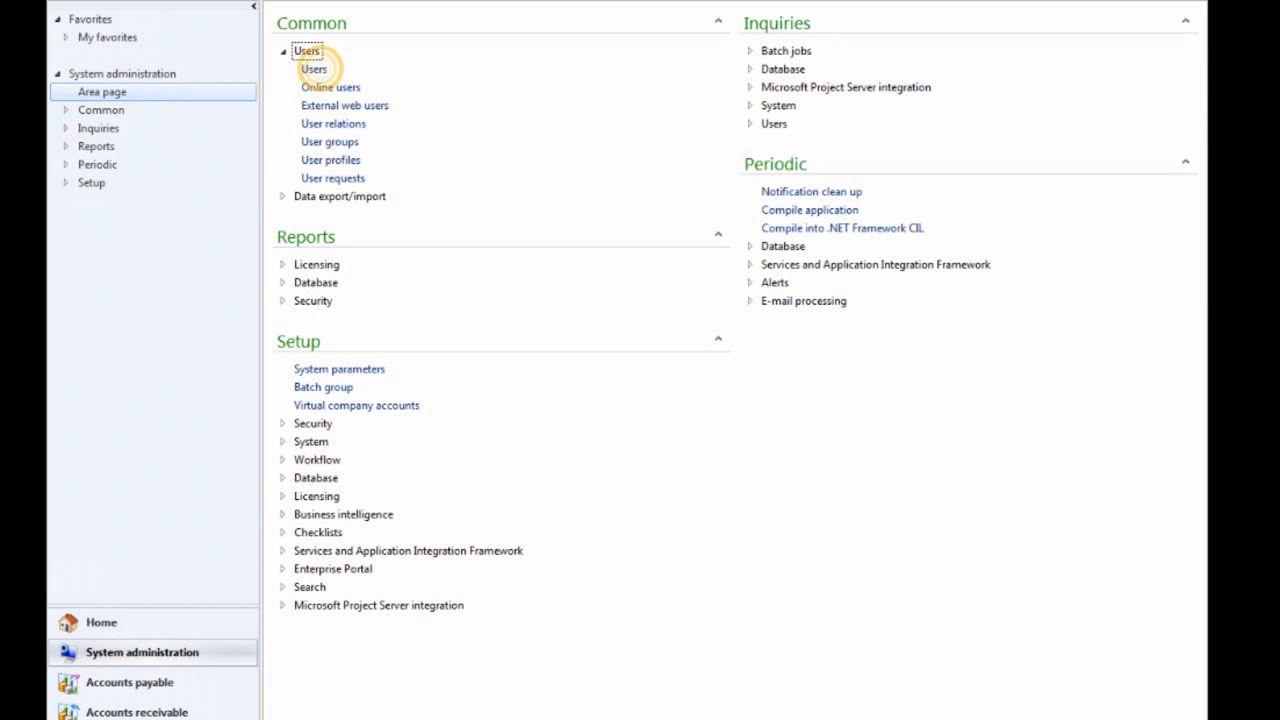
{"action": "left_click", "coordinate": [314, 69]}
{"action": "type", "text": "Phyllis"}
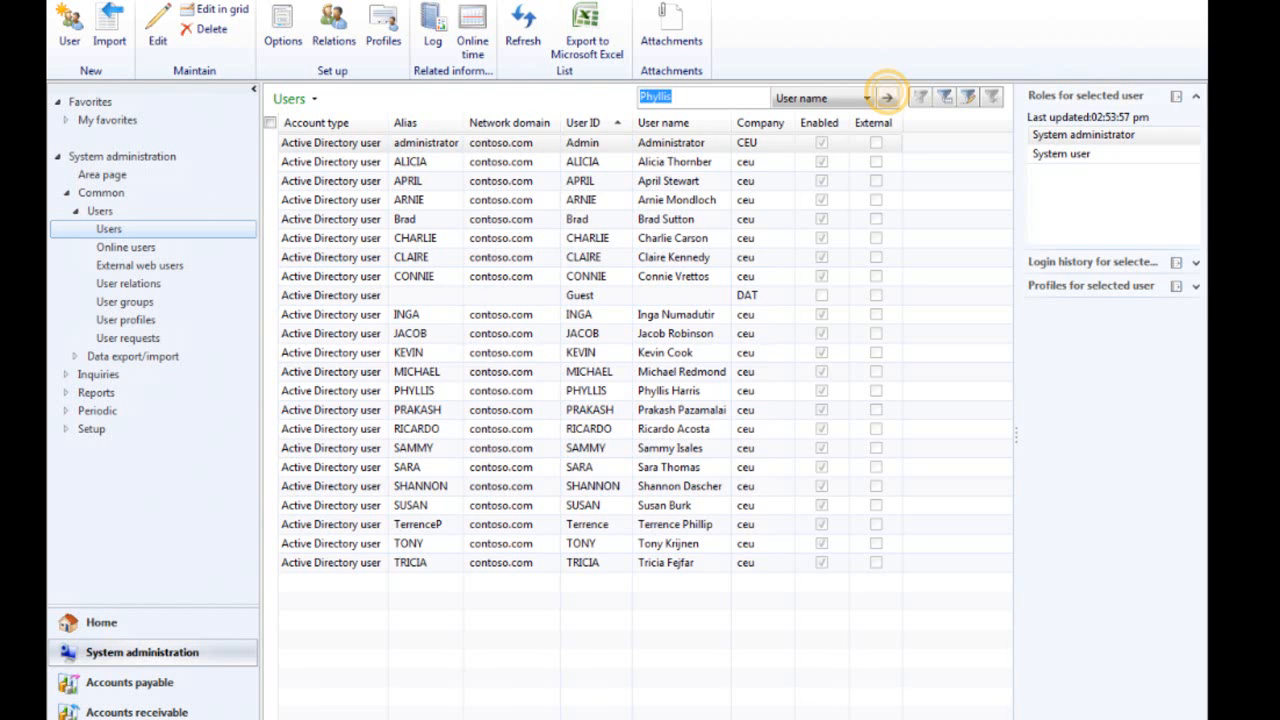
{"action": "left_click", "coordinate": [889, 97]}
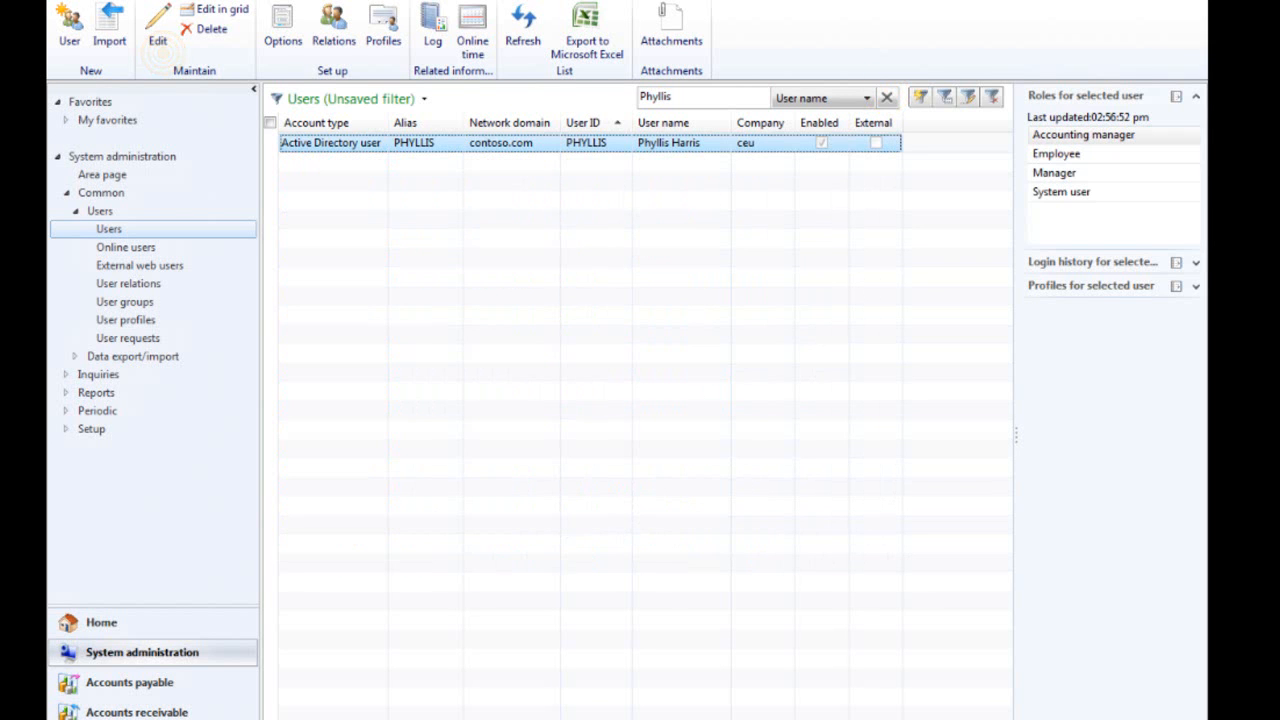
{"action": "left_click", "coordinate": [157, 28]}
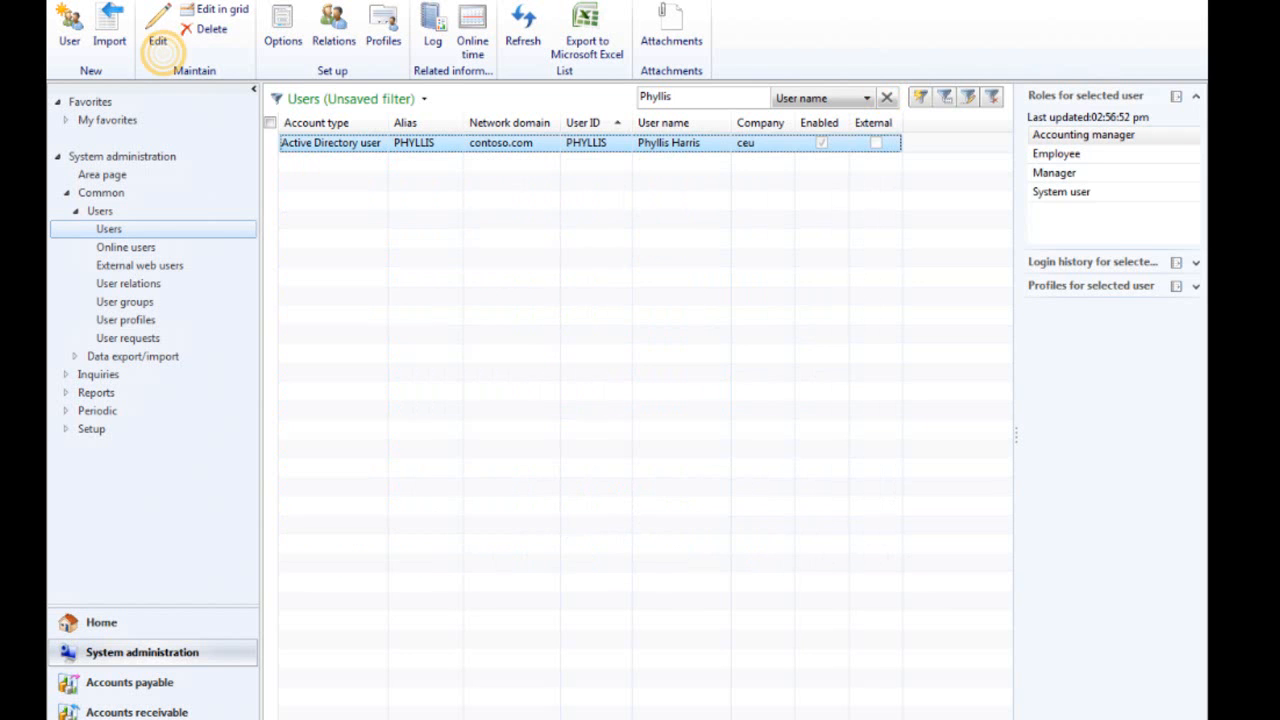
{"action": "left_click", "coordinate": [156, 25]}
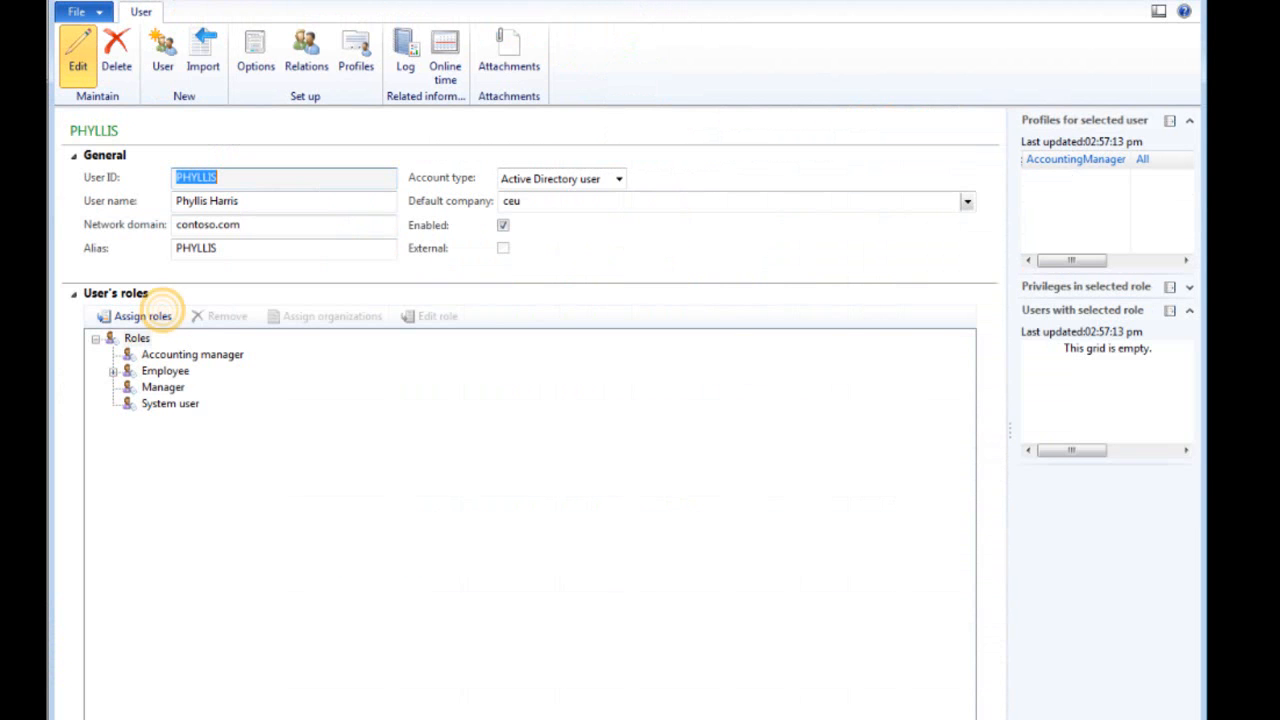
{"action": "left_click", "coordinate": [141, 316]}
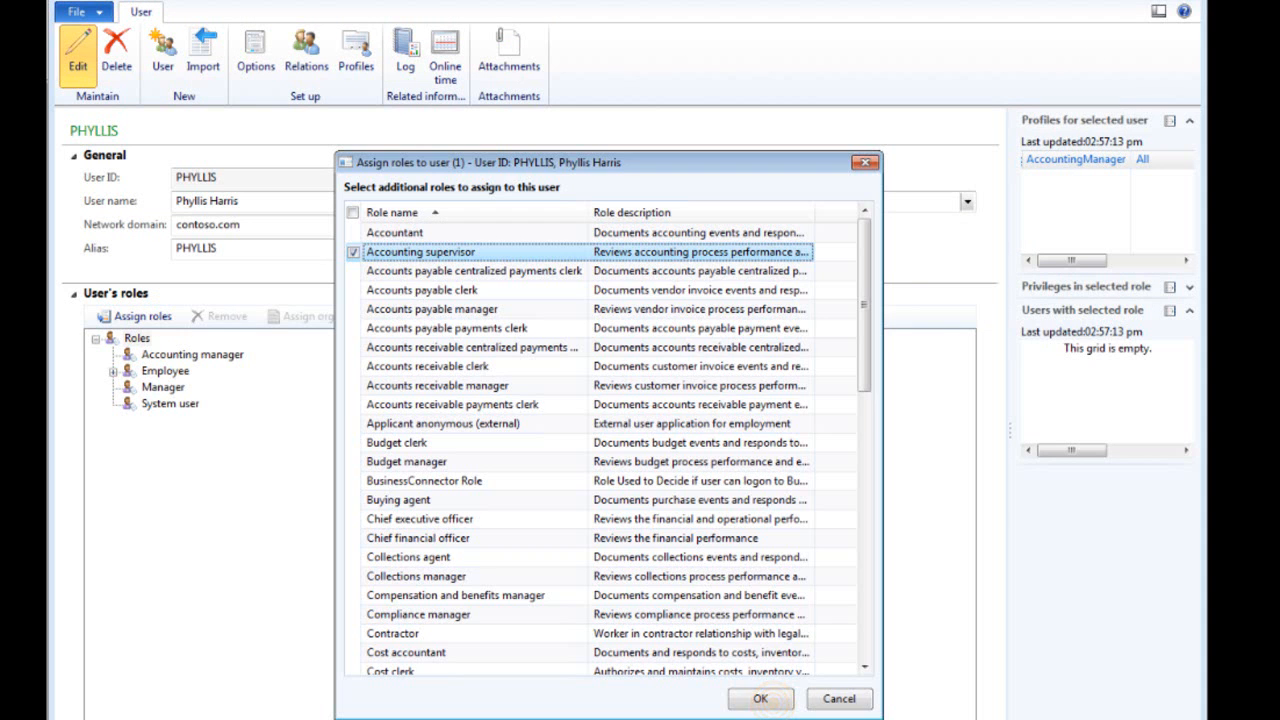
{"action": "left_click", "coordinate": [774, 699]}
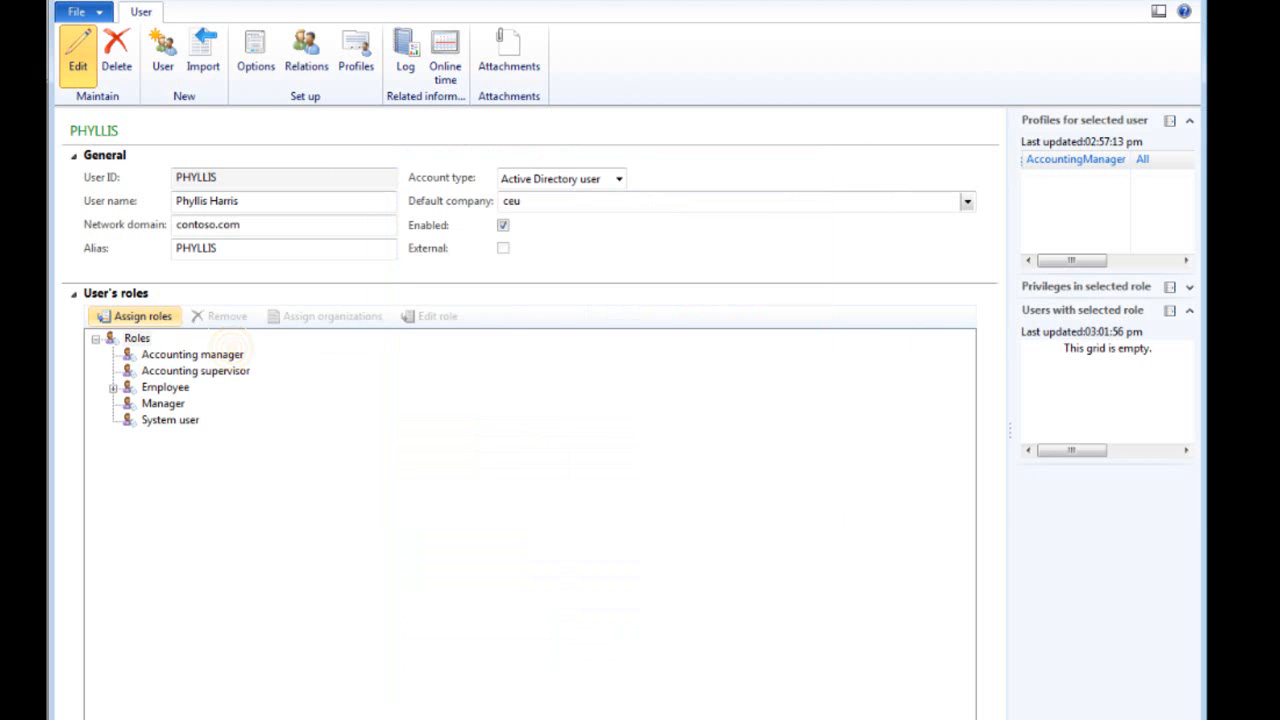
- Expand the Accounting manager role's privileges and open its organization assignment
{"action": "left_click", "coordinate": [190, 354]}
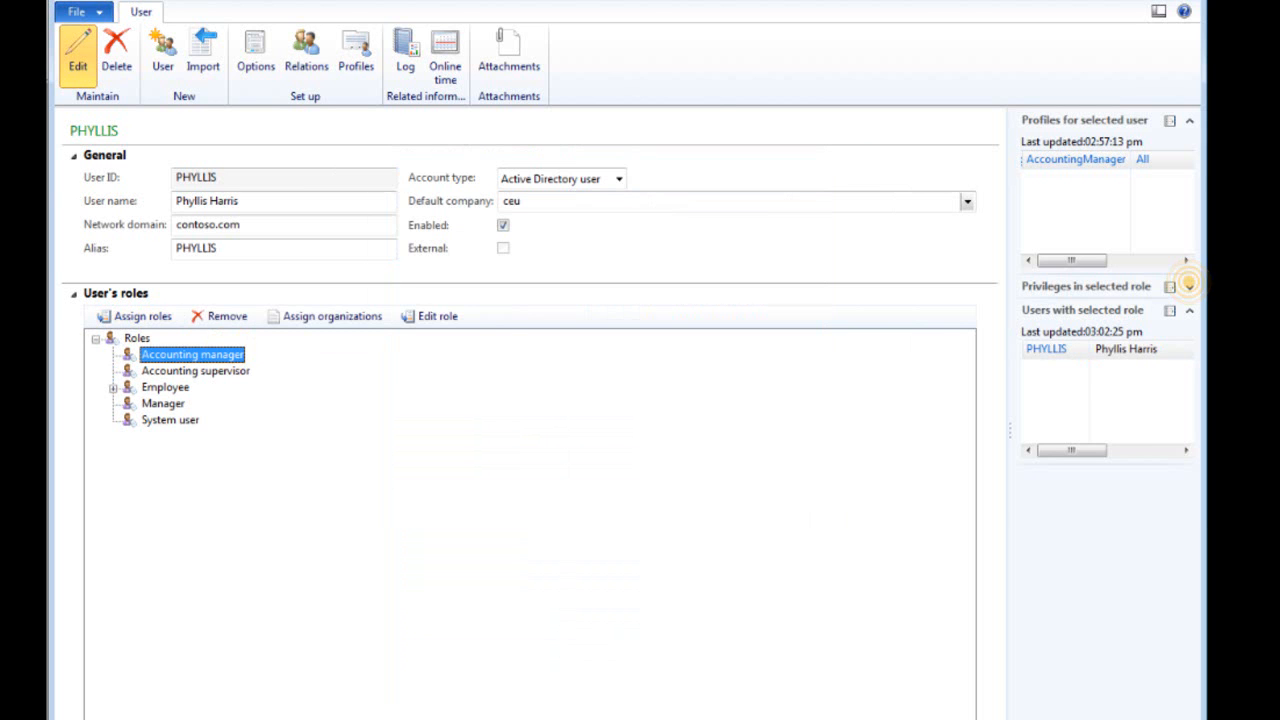
{"action": "left_click", "coordinate": [192, 354]}
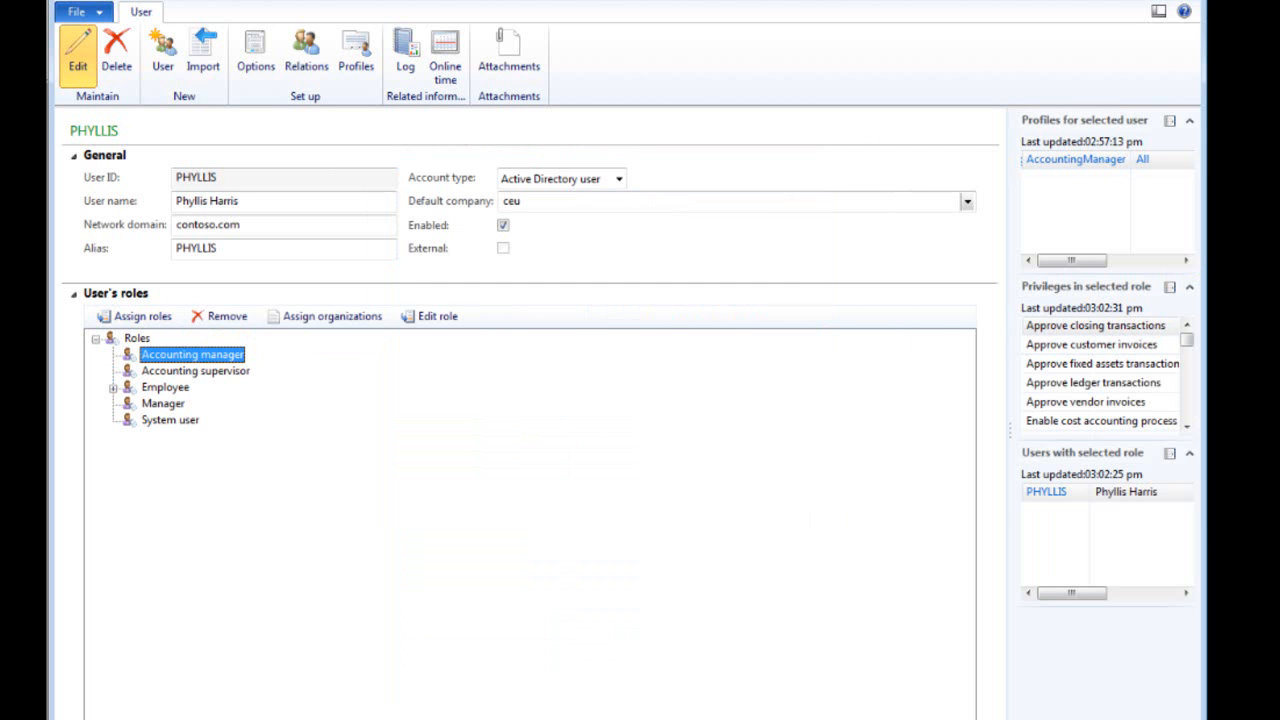
{"action": "left_click", "coordinate": [332, 316]}
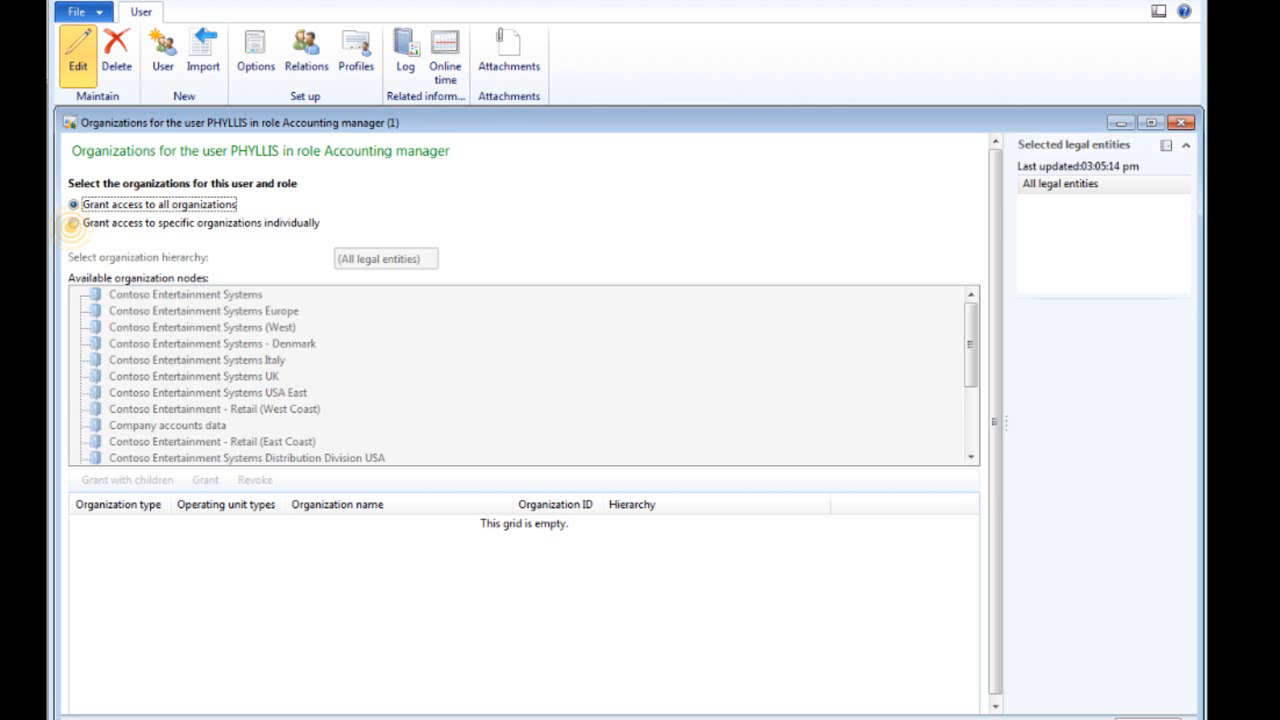
- Grant the Accounting manager role access to specific organizations and close the form
{"action": "left_click", "coordinate": [73, 223]}
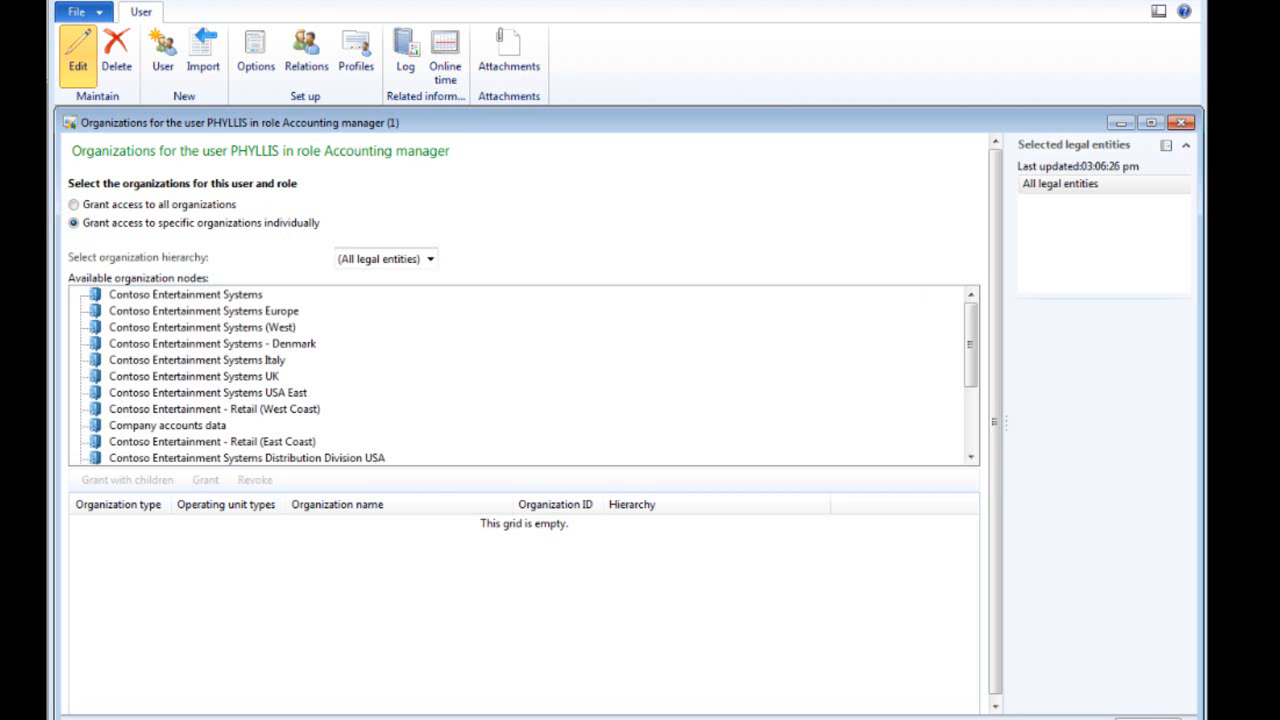
{"action": "left_click", "coordinate": [205, 327]}
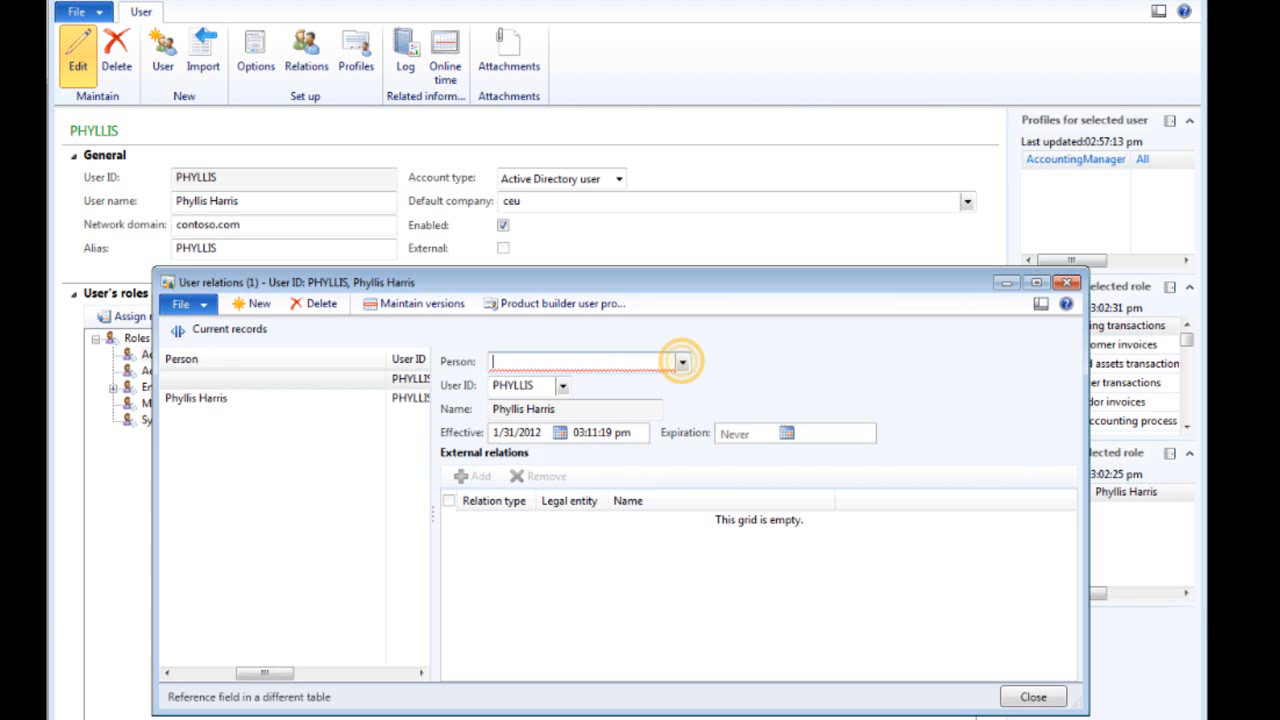
{"action": "left_click", "coordinate": [680, 361]}
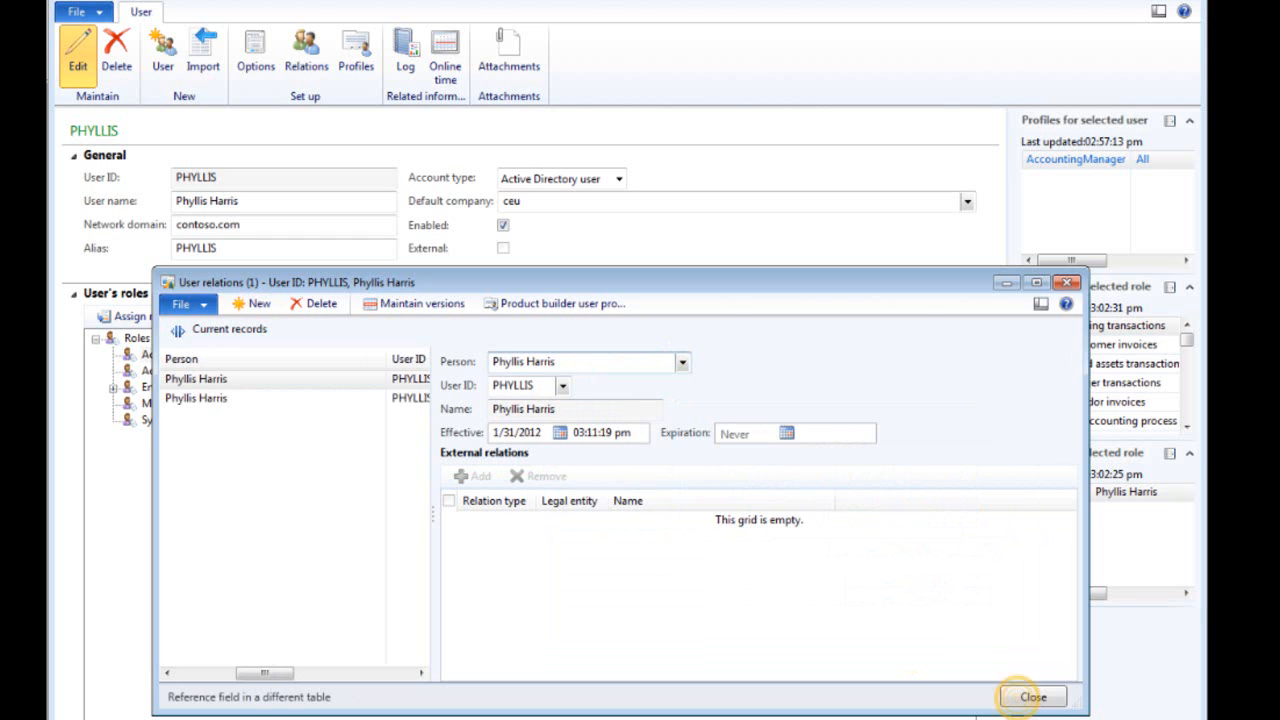
{"action": "left_click", "coordinate": [1033, 696]}
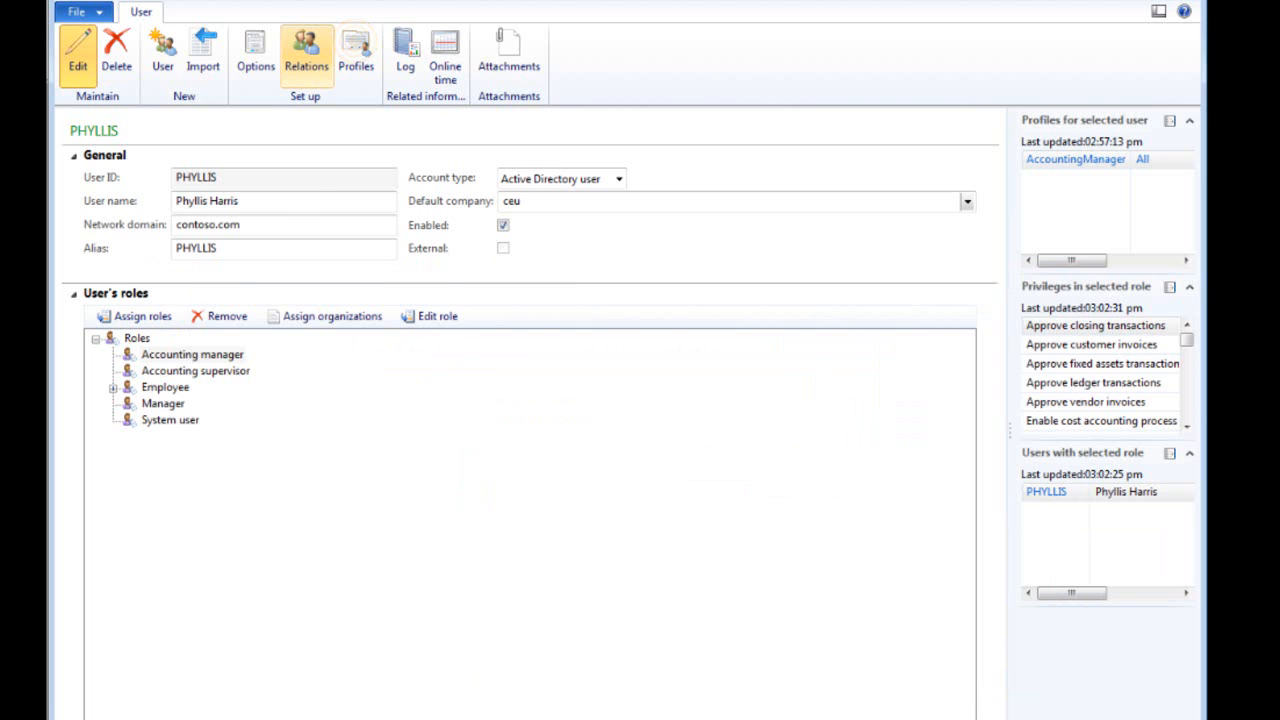
{"action": "left_click", "coordinate": [356, 48]}
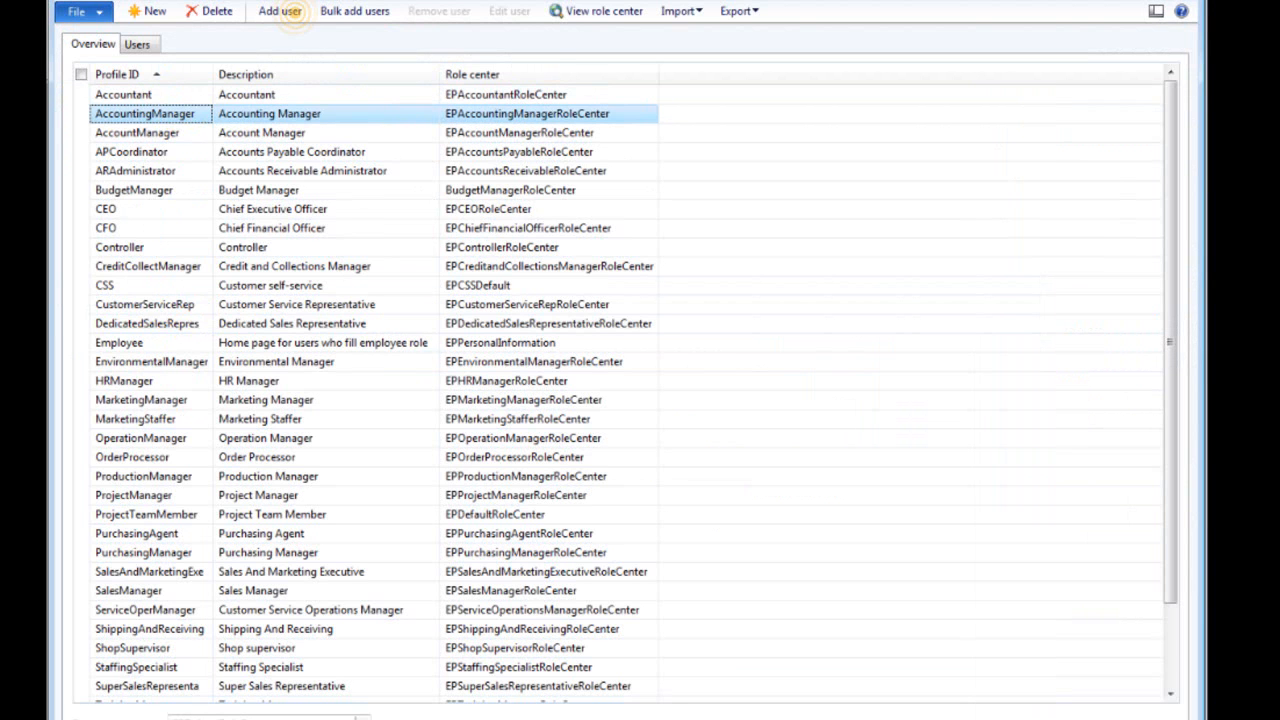
- Add user PHYLLIS to the AccountingManager profile for all companies and go to Accounts receivable
{"action": "left_click", "coordinate": [279, 11]}
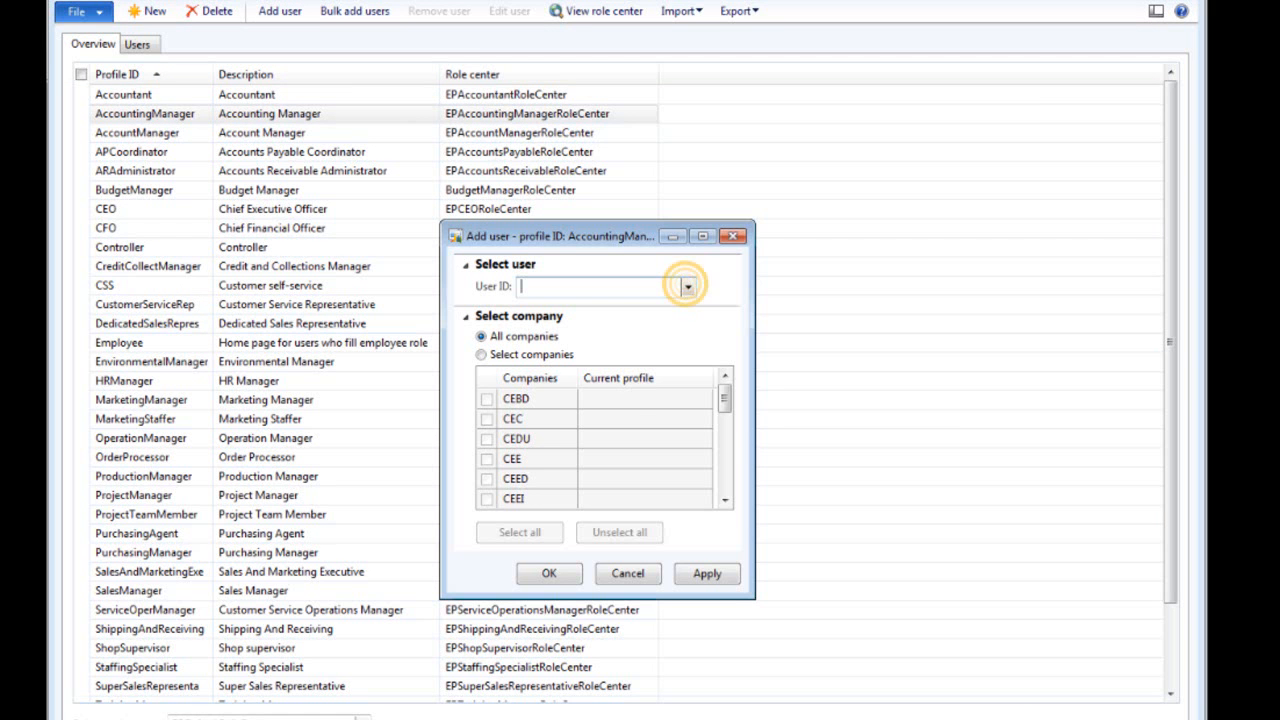
{"action": "left_click", "coordinate": [687, 286]}
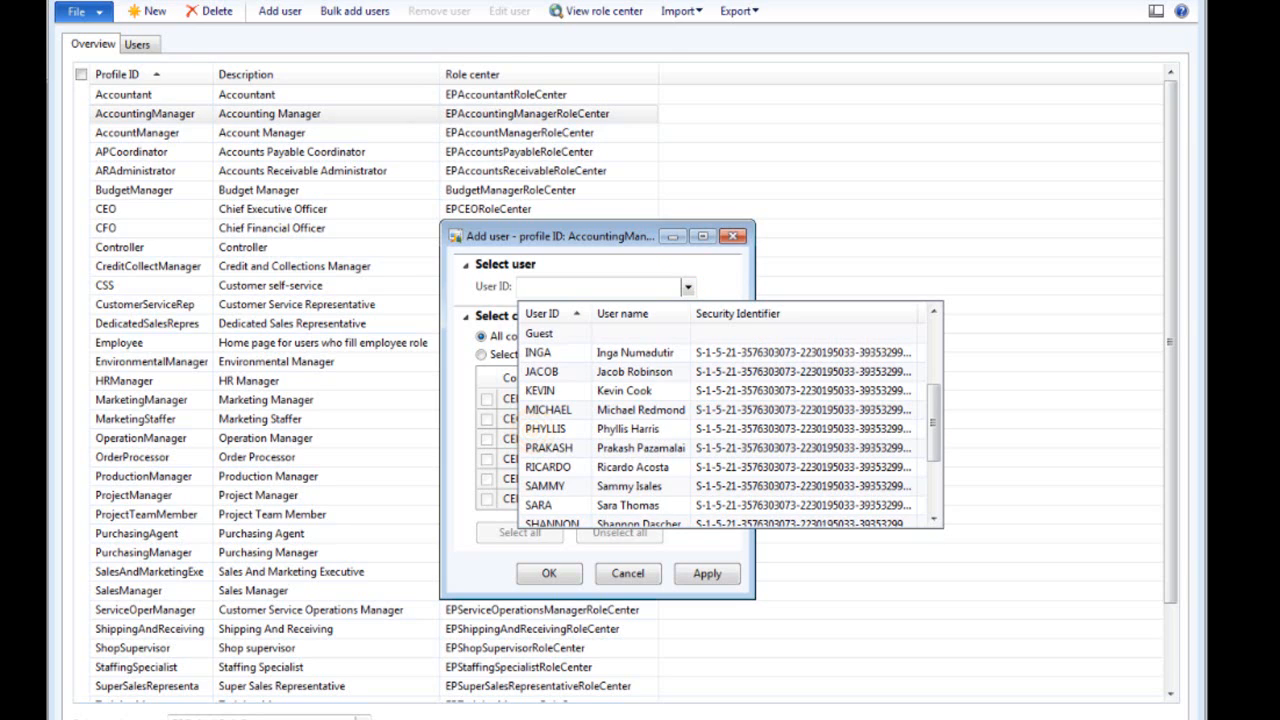
{"action": "left_click", "coordinate": [538, 428]}
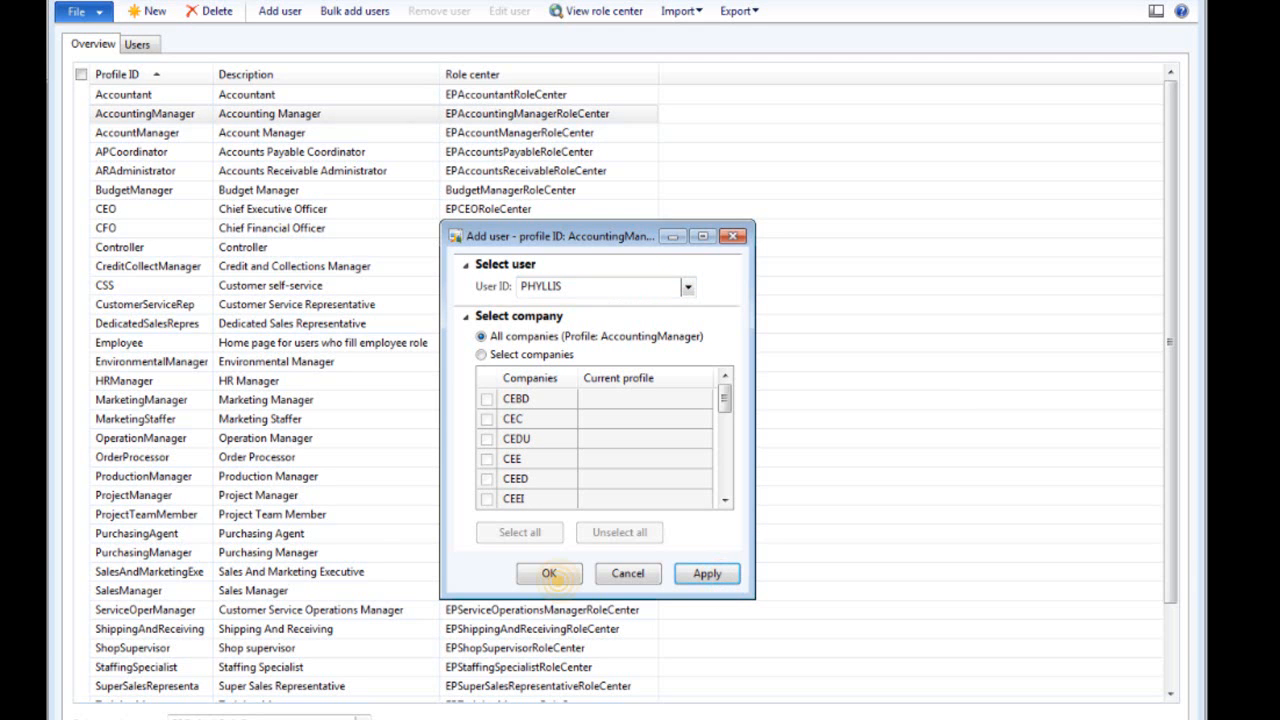
{"action": "left_click", "coordinate": [548, 573]}
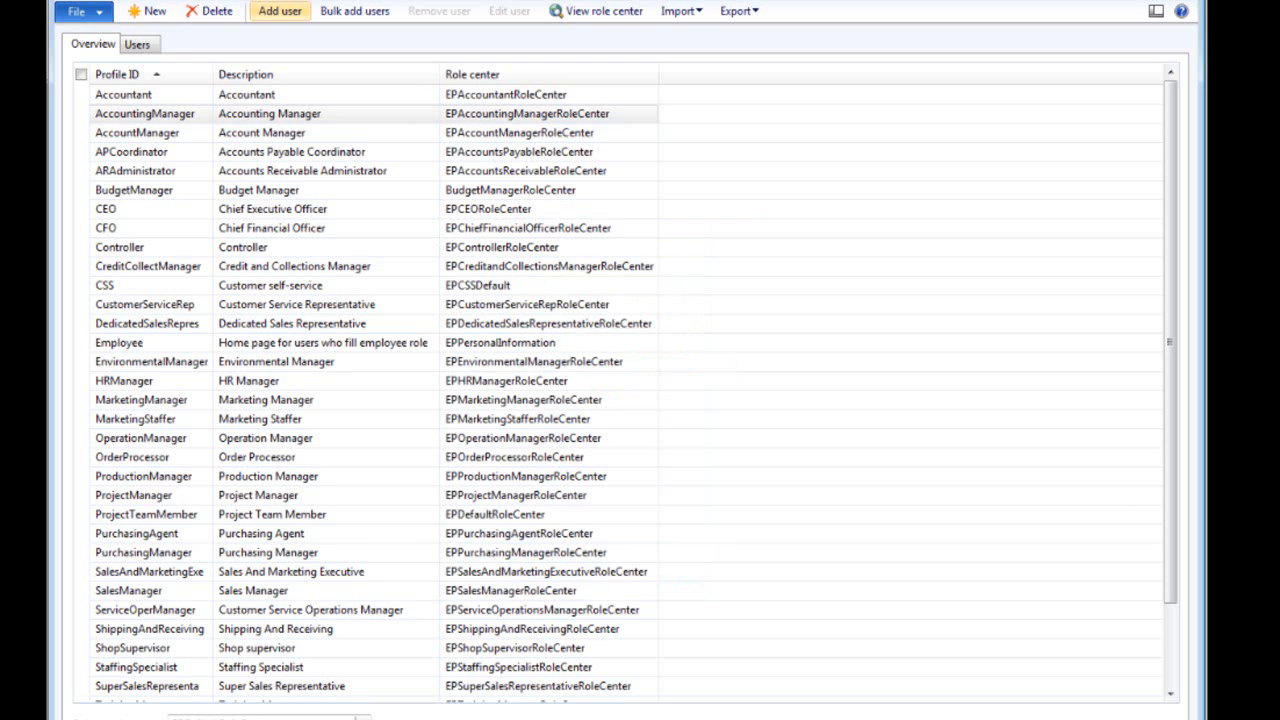
{"action": "left_click", "coordinate": [603, 11]}
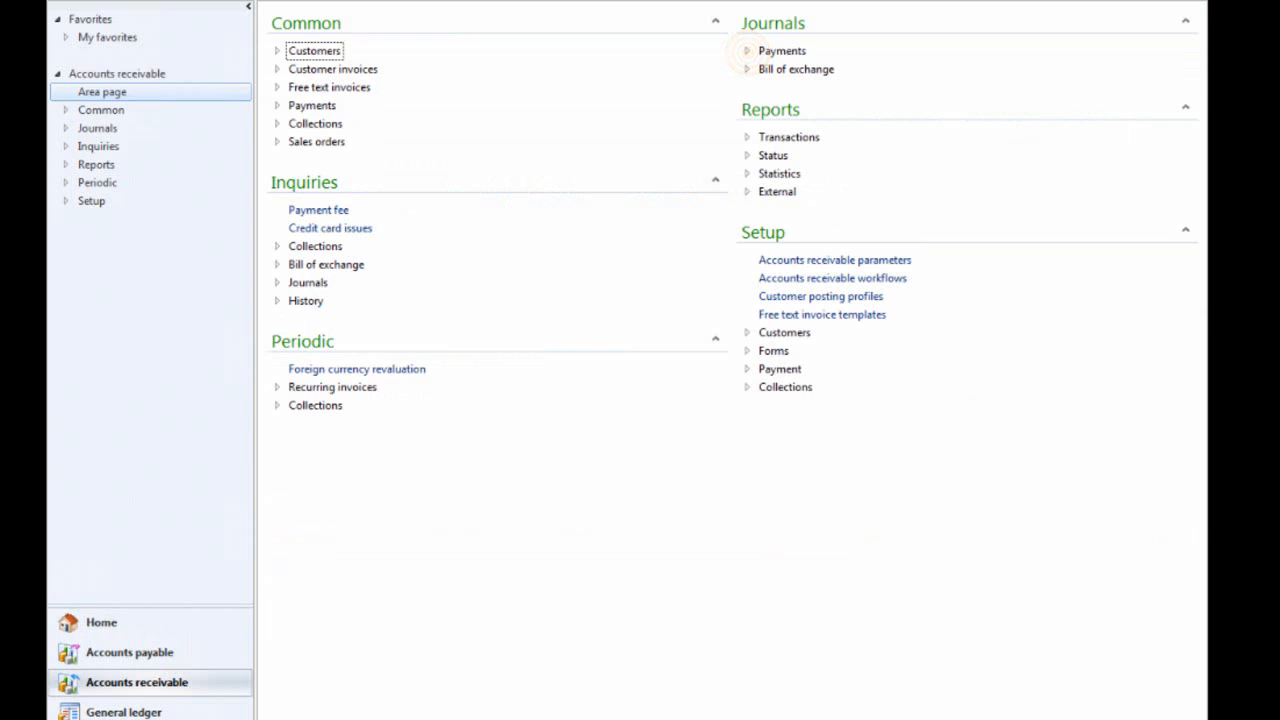
- View the empty Payment journal under Journals > Payments and close it
{"action": "left_click", "coordinate": [803, 69]}
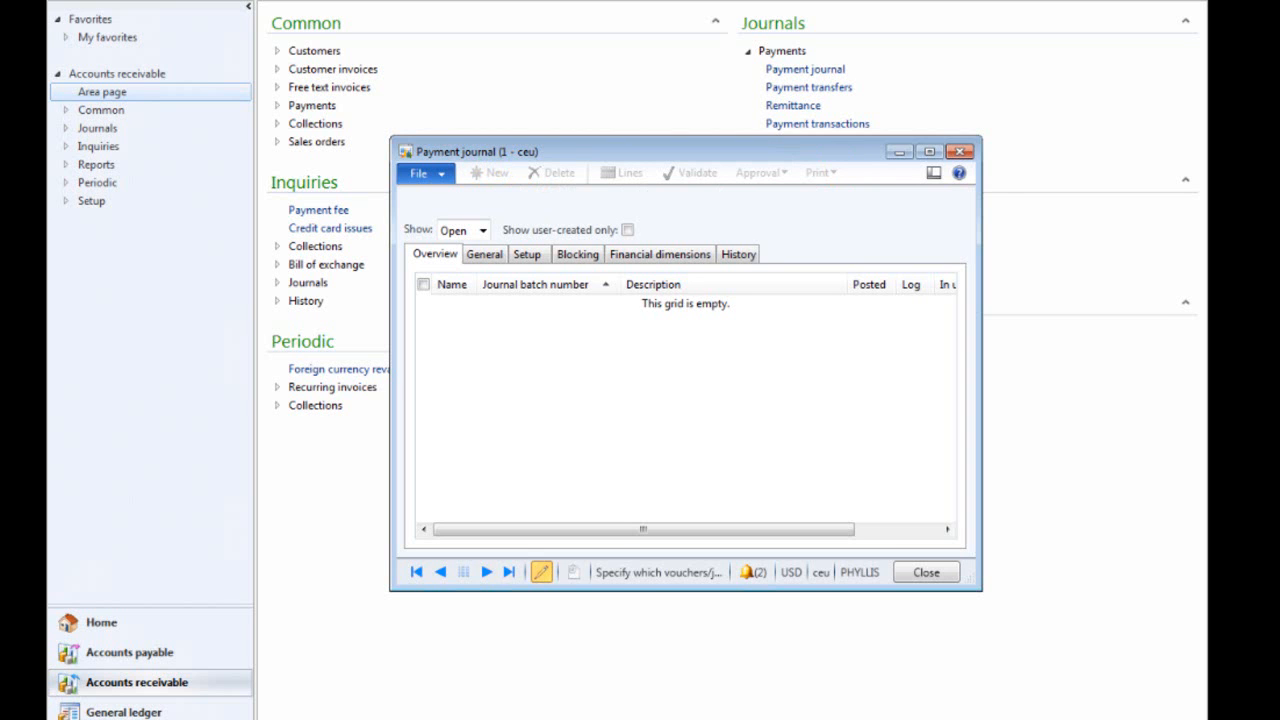
{"action": "left_click", "coordinate": [927, 572]}
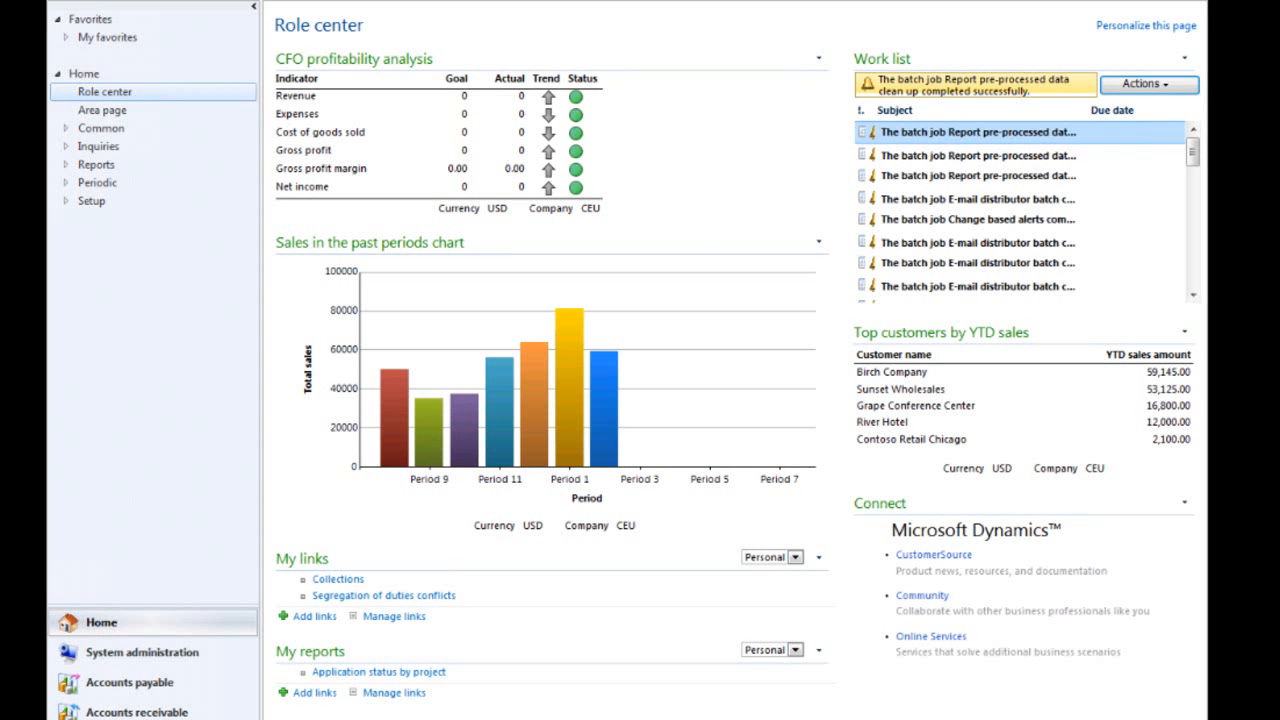
- Reach the Security roles form under System administration > Setup > Security
{"action": "left_click", "coordinate": [143, 652]}
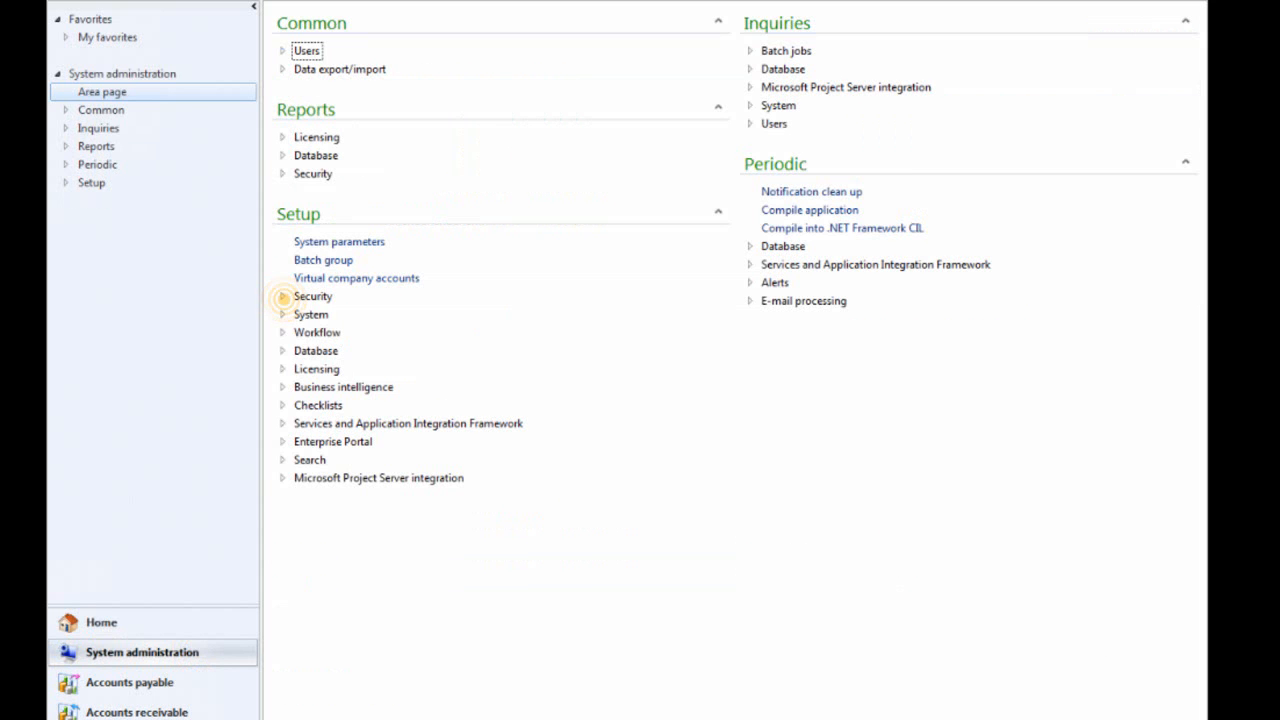
{"action": "left_click", "coordinate": [283, 296]}
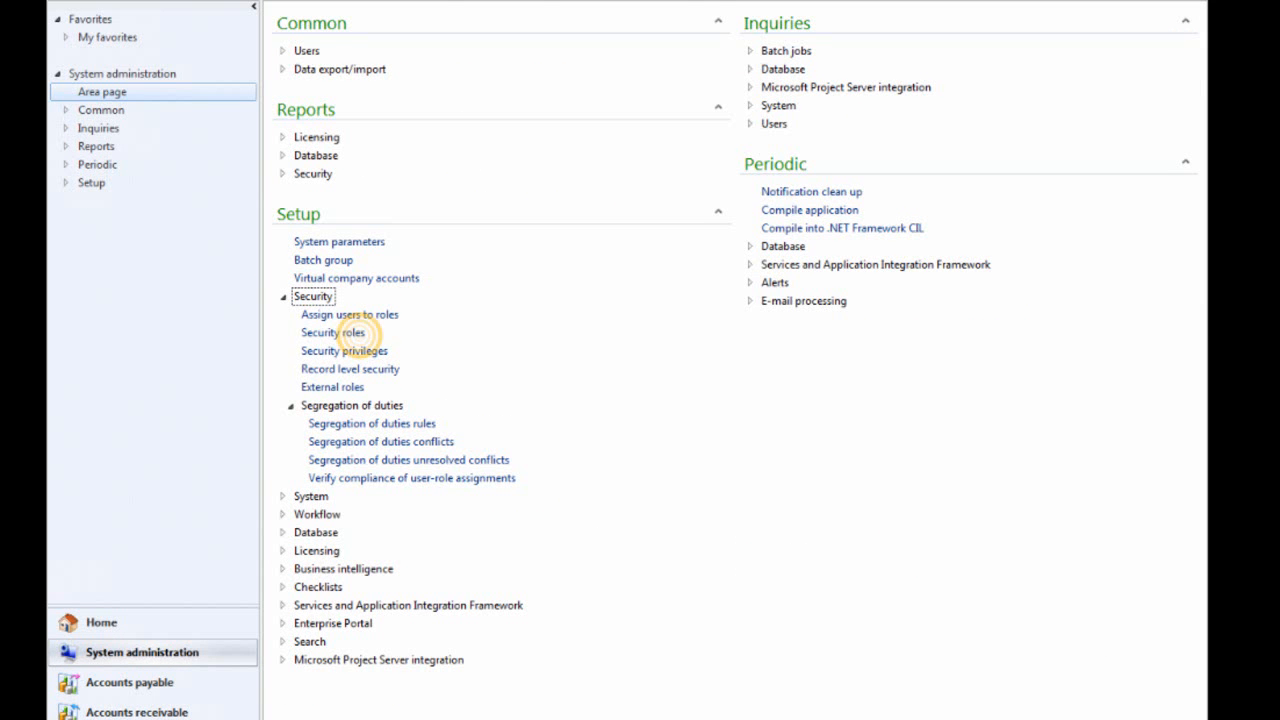
{"action": "left_click", "coordinate": [332, 332]}
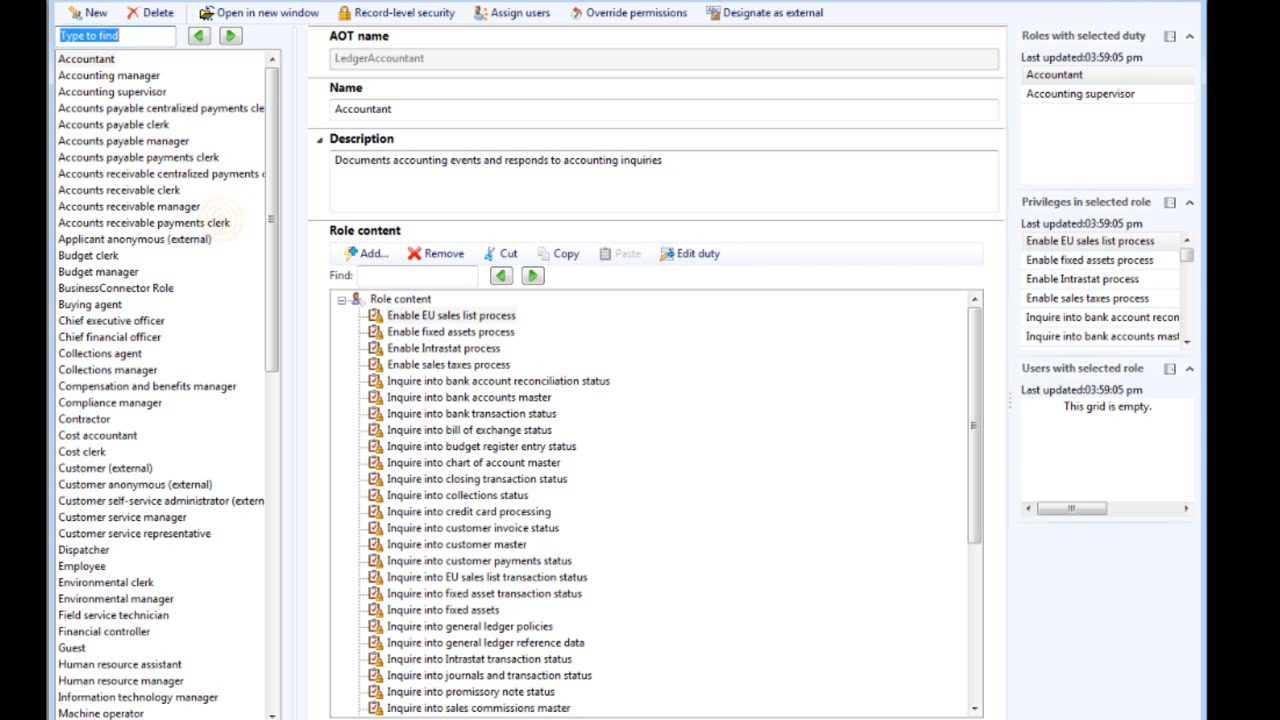
- View the Accounts receivable payments clerk role, then select the Accounting manager role
{"action": "left_click", "coordinate": [144, 222]}
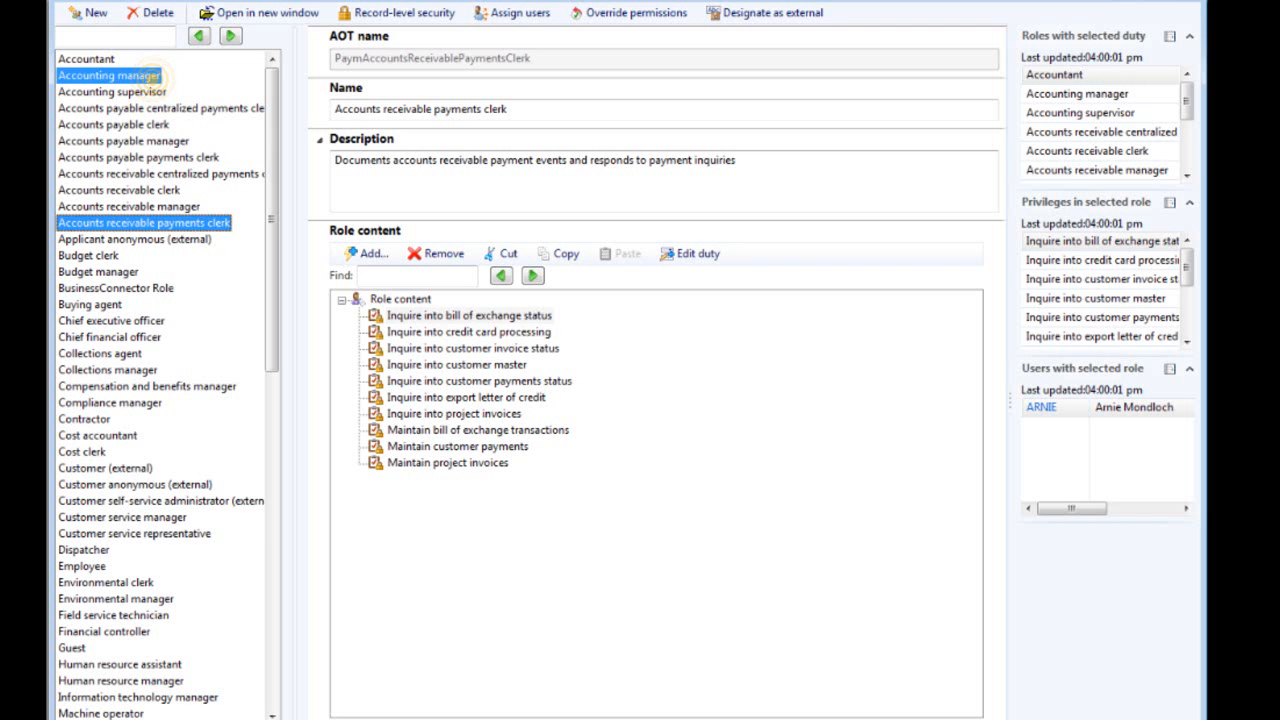
{"action": "left_click", "coordinate": [108, 73]}
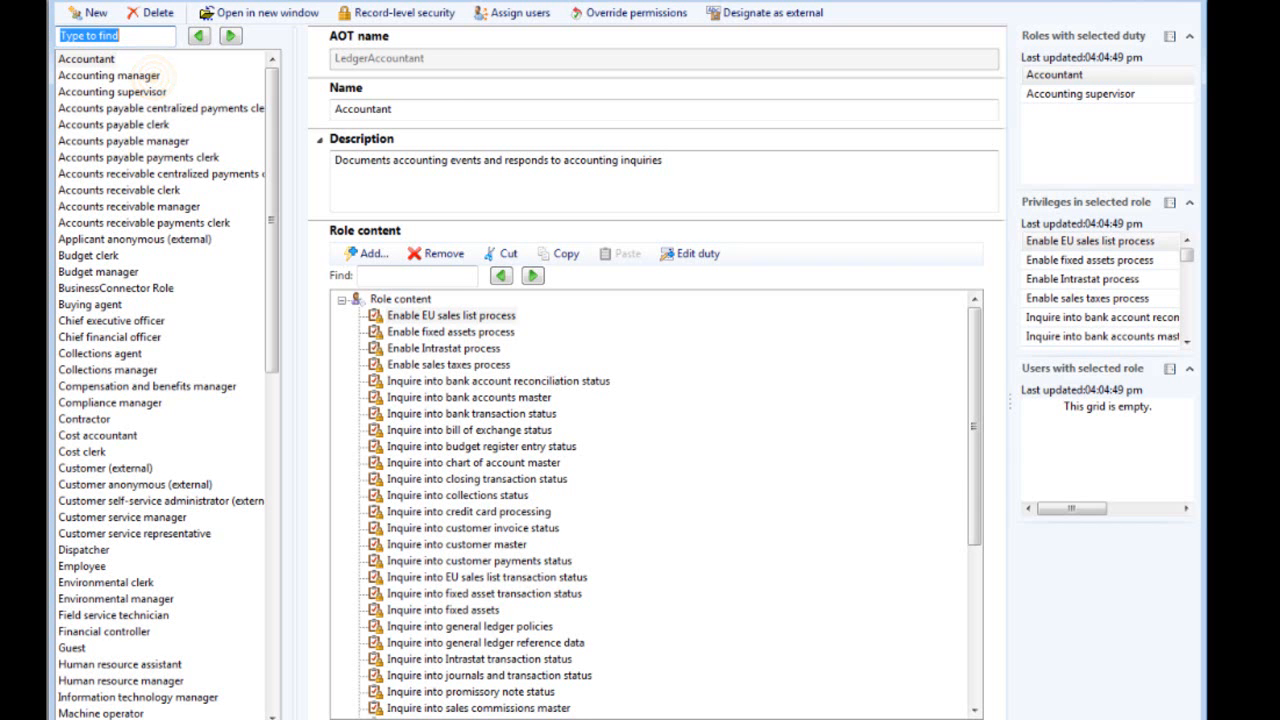
- Add the Enable budget process duty (Process cycle view, Revenue cycle) to Accounting manager
{"action": "left_click", "coordinate": [99, 75]}
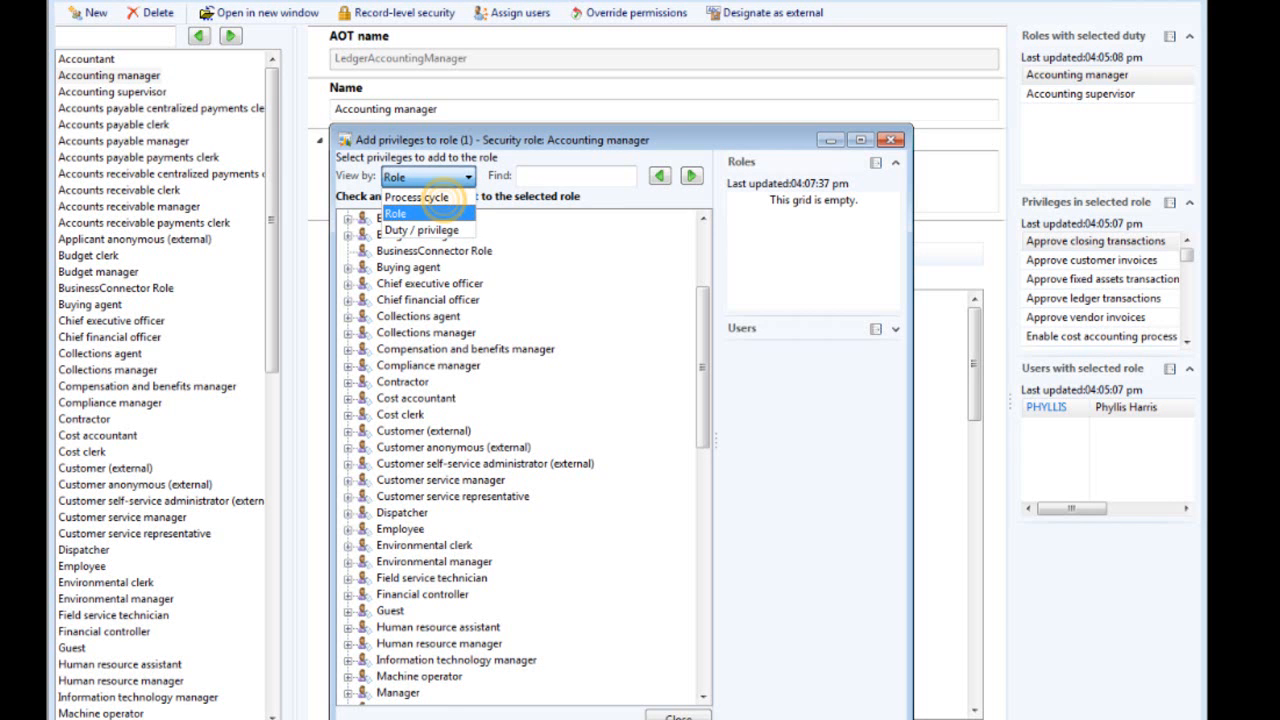
{"action": "left_click", "coordinate": [418, 197]}
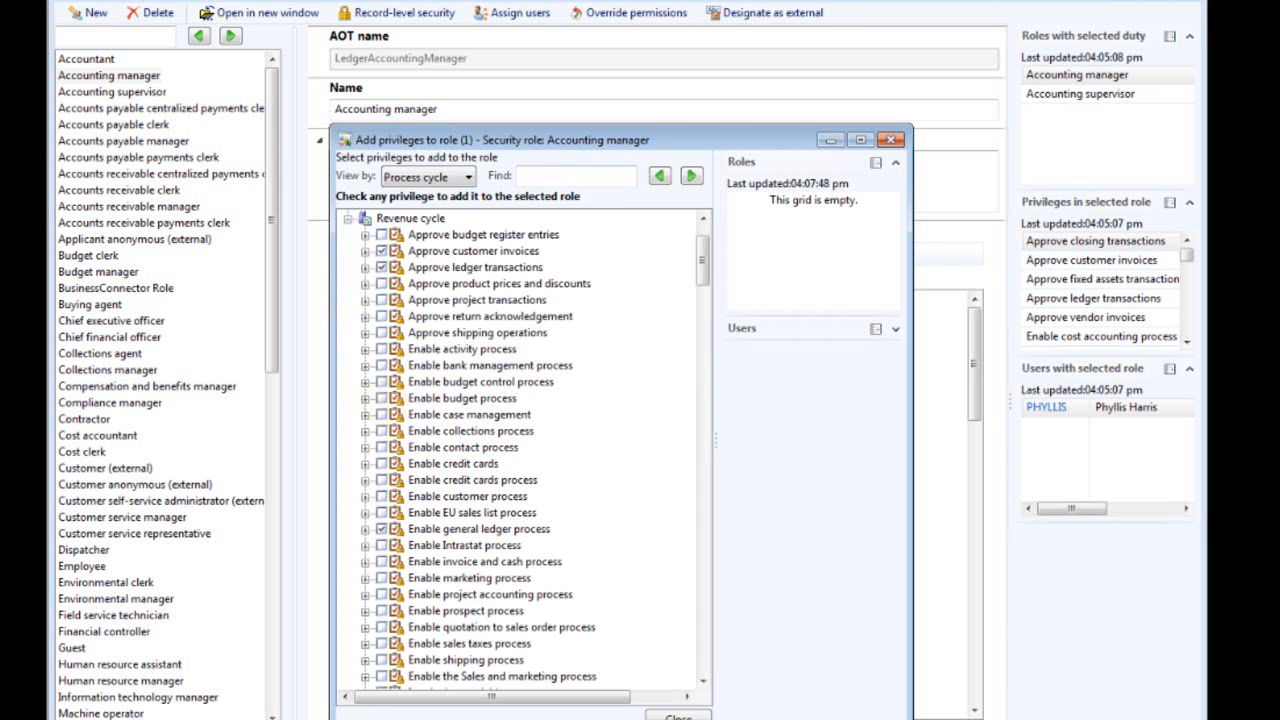
{"action": "left_click", "coordinate": [459, 398]}
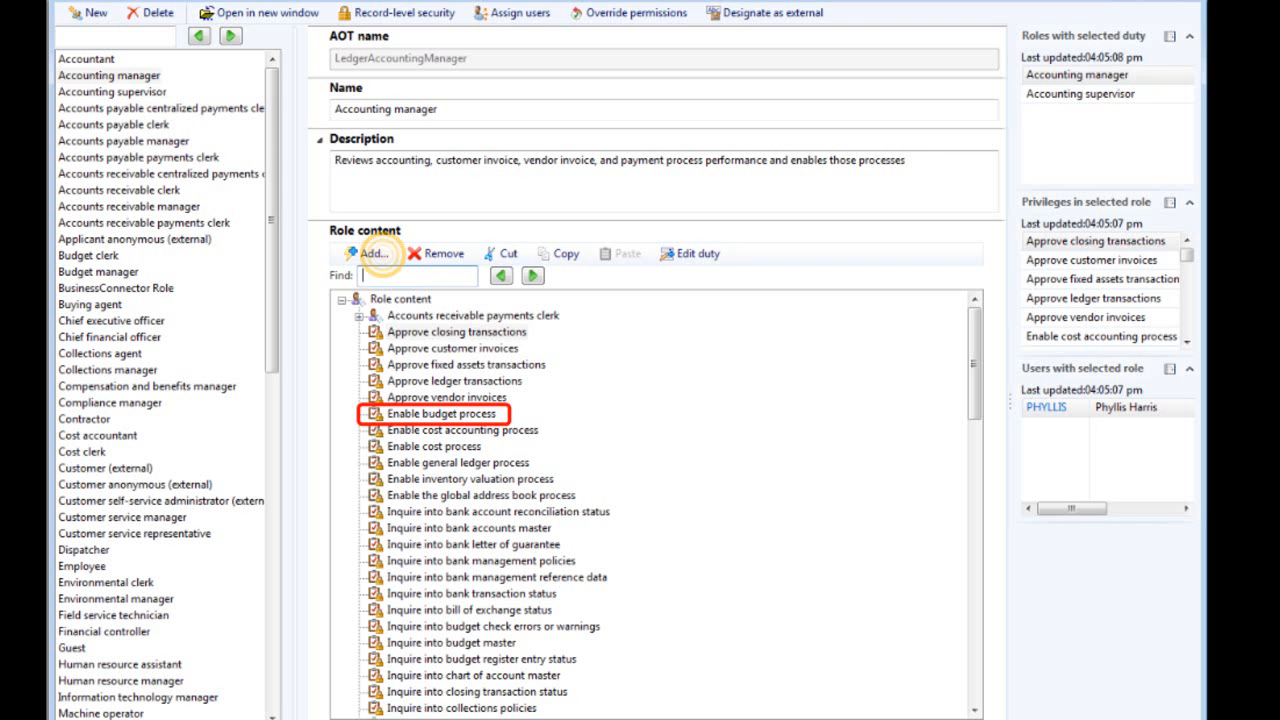
- Add the Accept a request for quotation privilege to Accounting manager via Duty/privilege view
{"action": "left_click", "coordinate": [367, 253]}
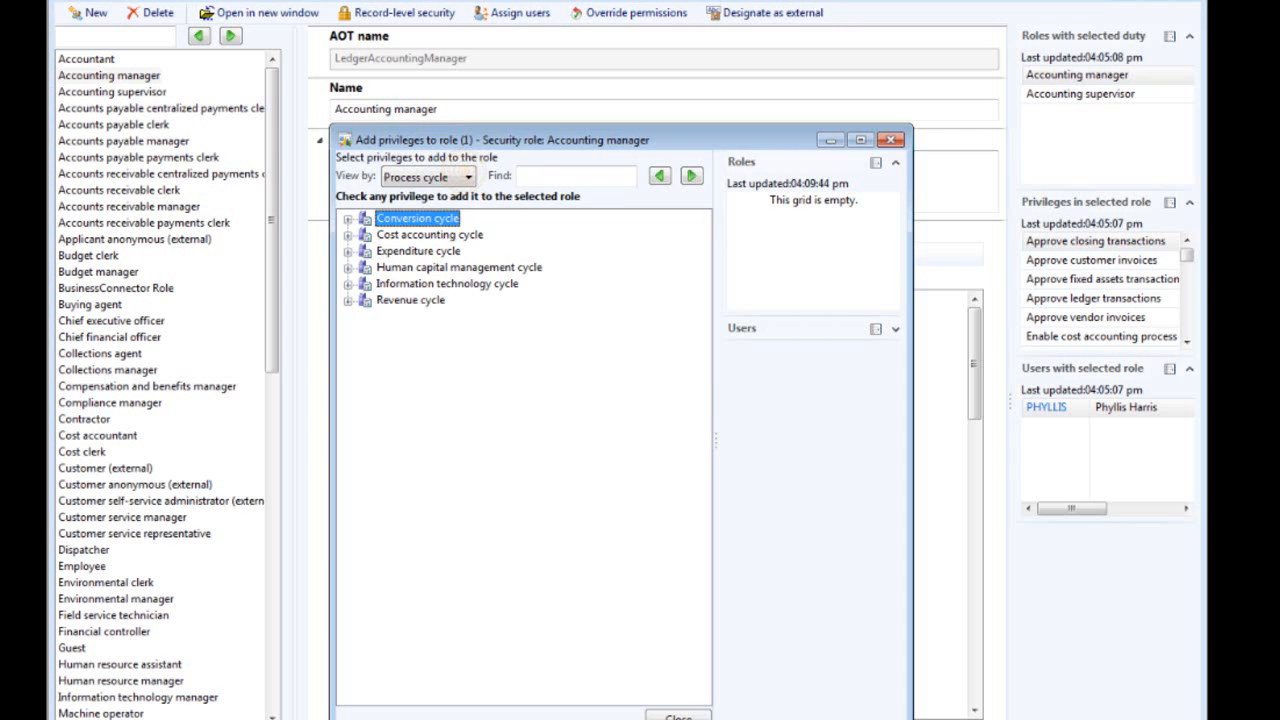
{"action": "left_click", "coordinate": [466, 176]}
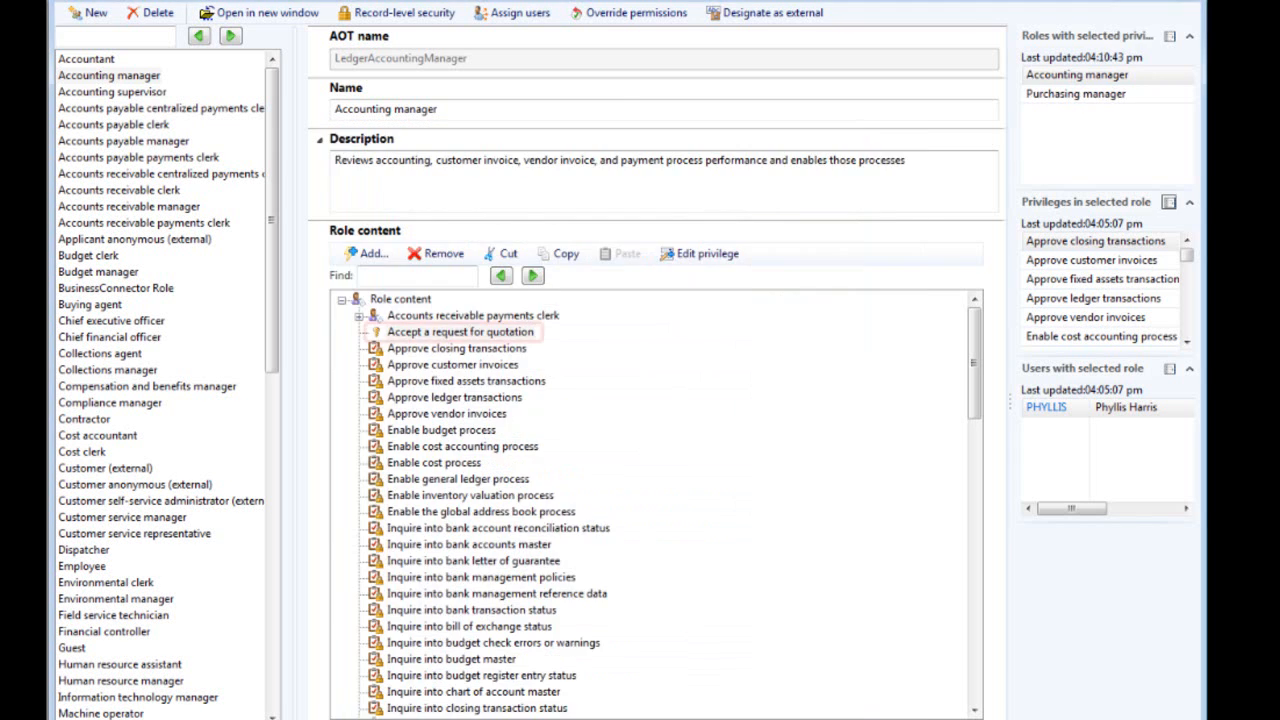
{"action": "left_click", "coordinate": [457, 331]}
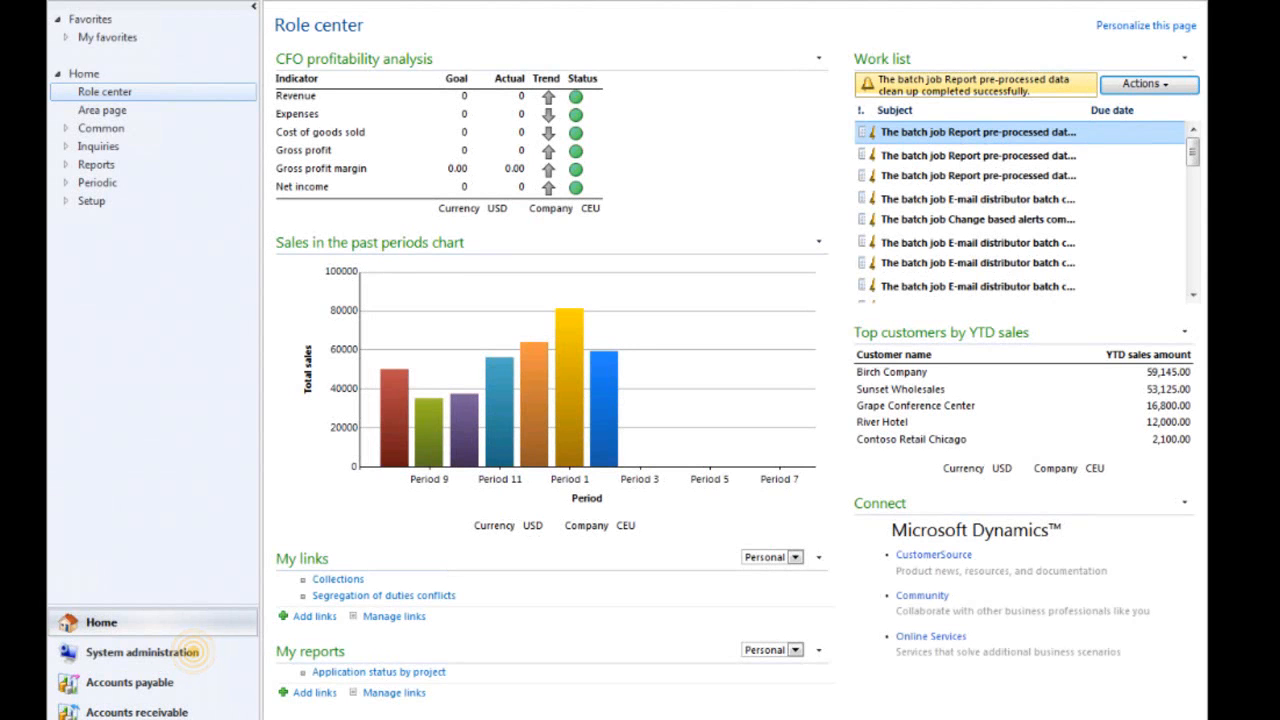
- Create a new record in the Segregation of duties rules list
{"action": "left_click", "coordinate": [131, 651]}
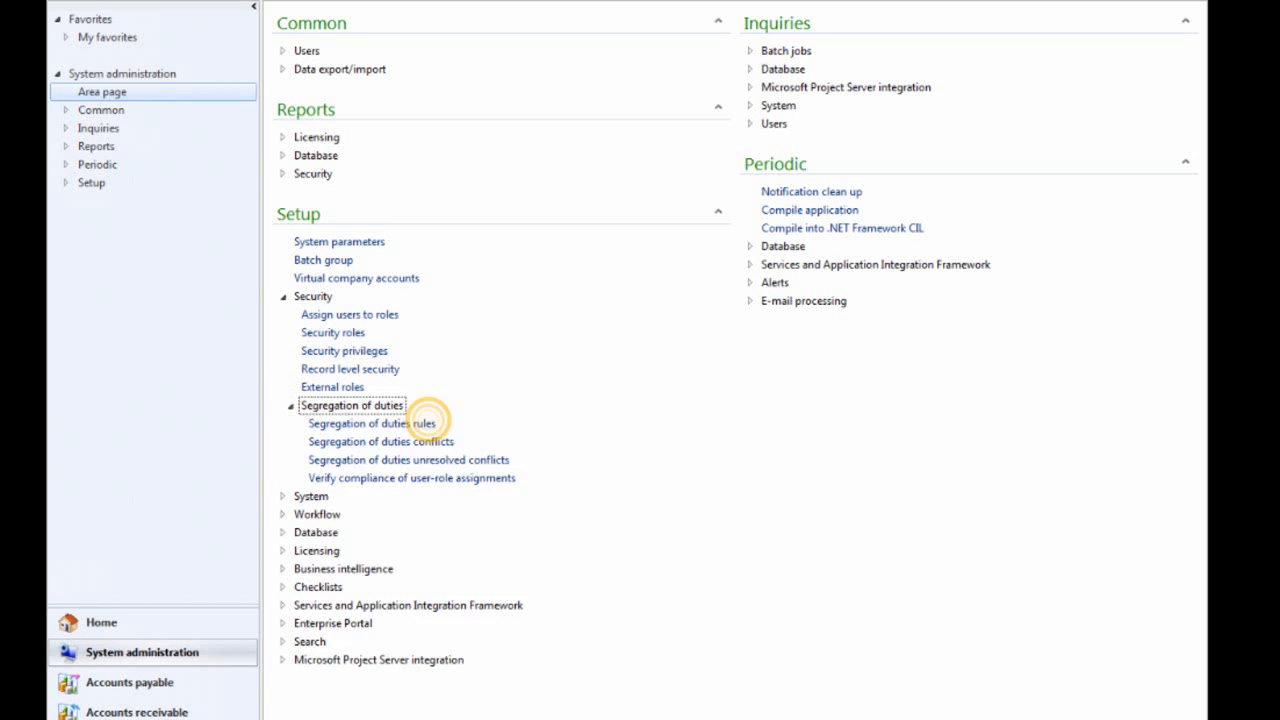
{"action": "left_click", "coordinate": [372, 423]}
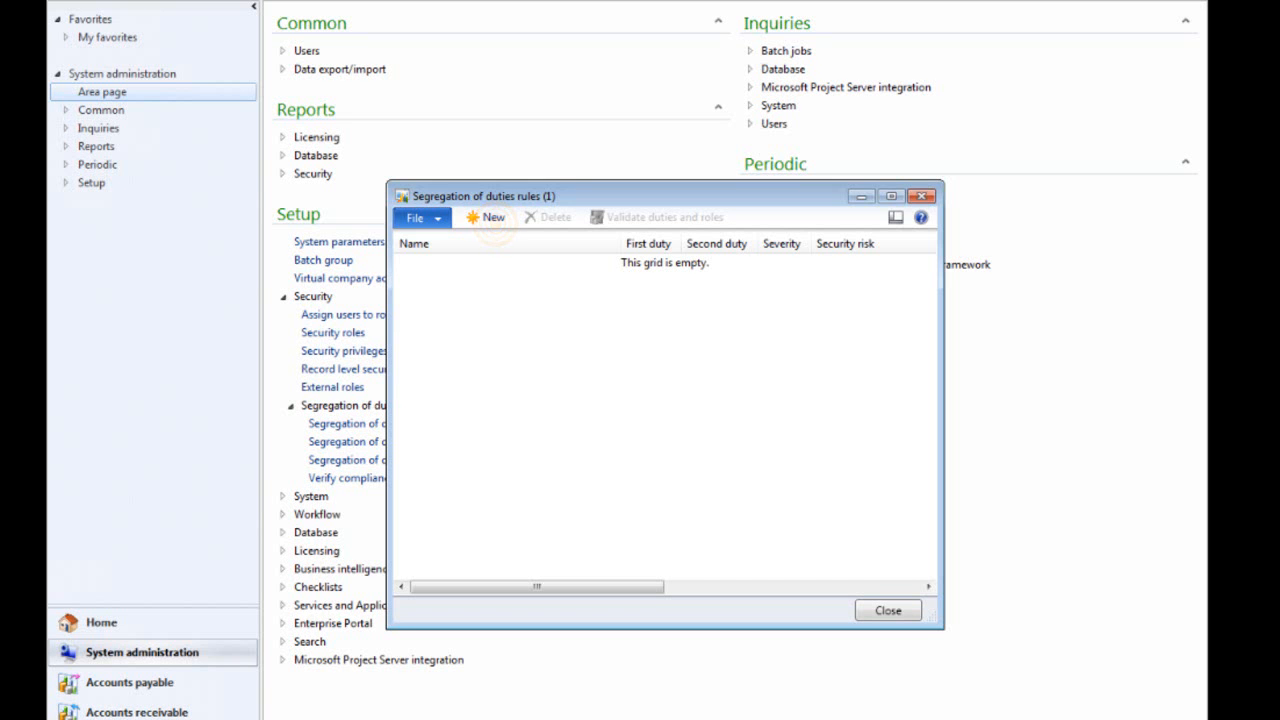
{"action": "left_click", "coordinate": [494, 217]}
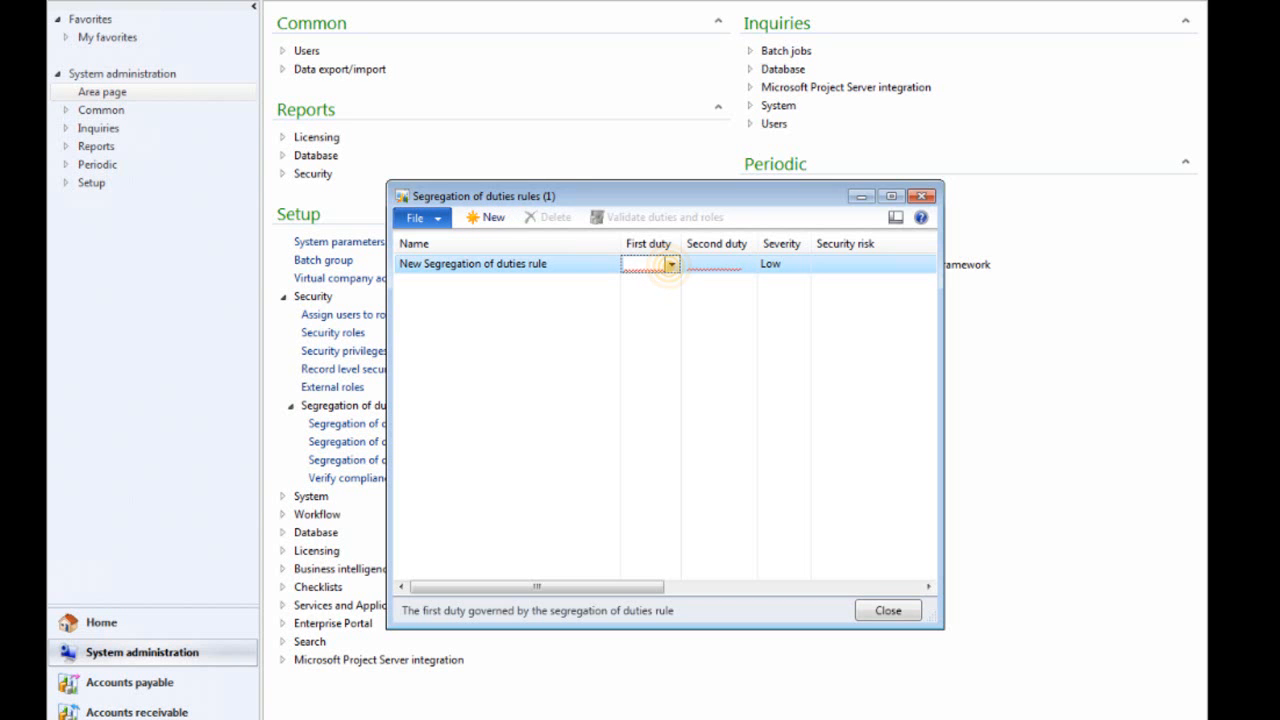
- Set the first duty, Maintain vendor payments as second duty, severity Medium, and close
{"action": "left_click", "coordinate": [670, 263]}
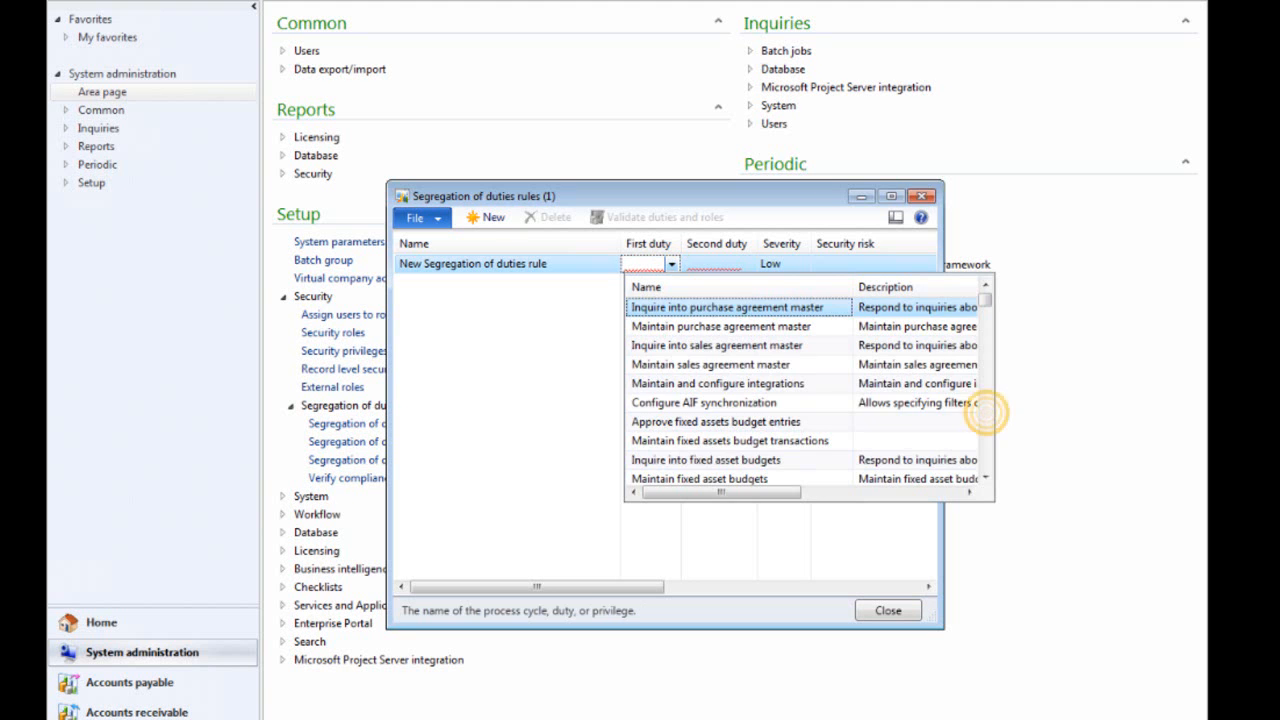
{"action": "left_click", "coordinate": [720, 326]}
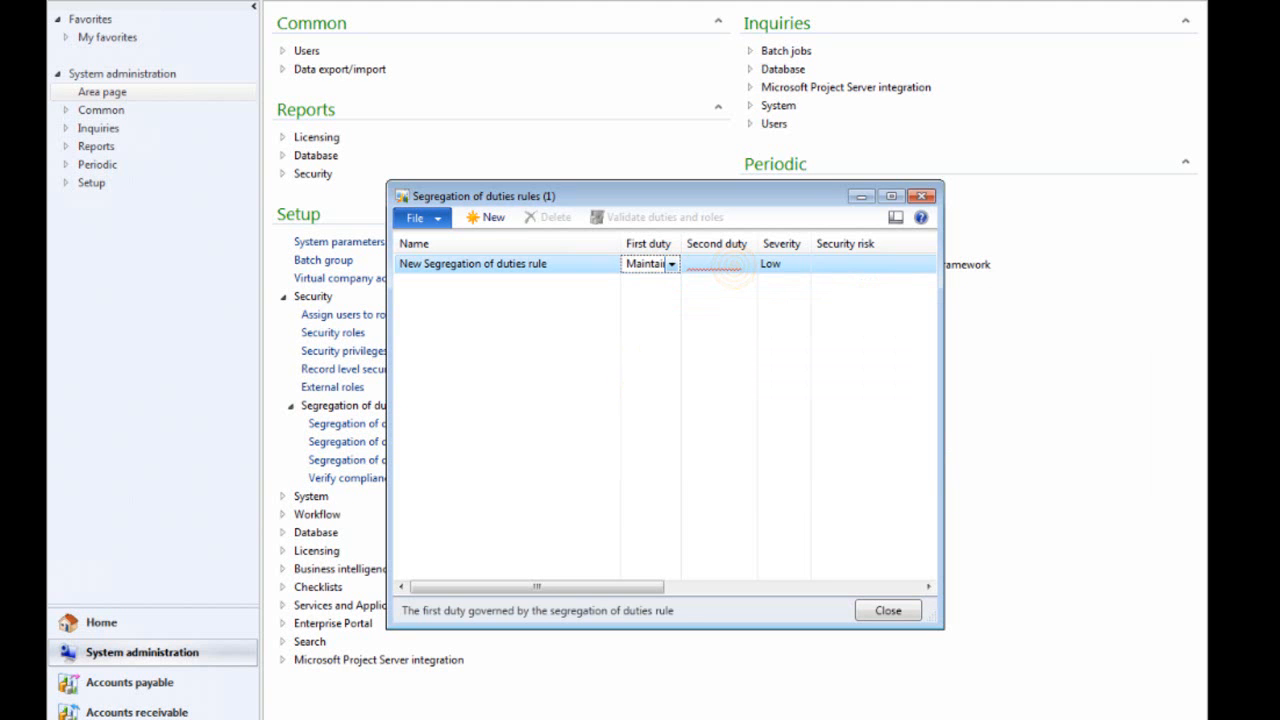
{"action": "left_click", "coordinate": [748, 263]}
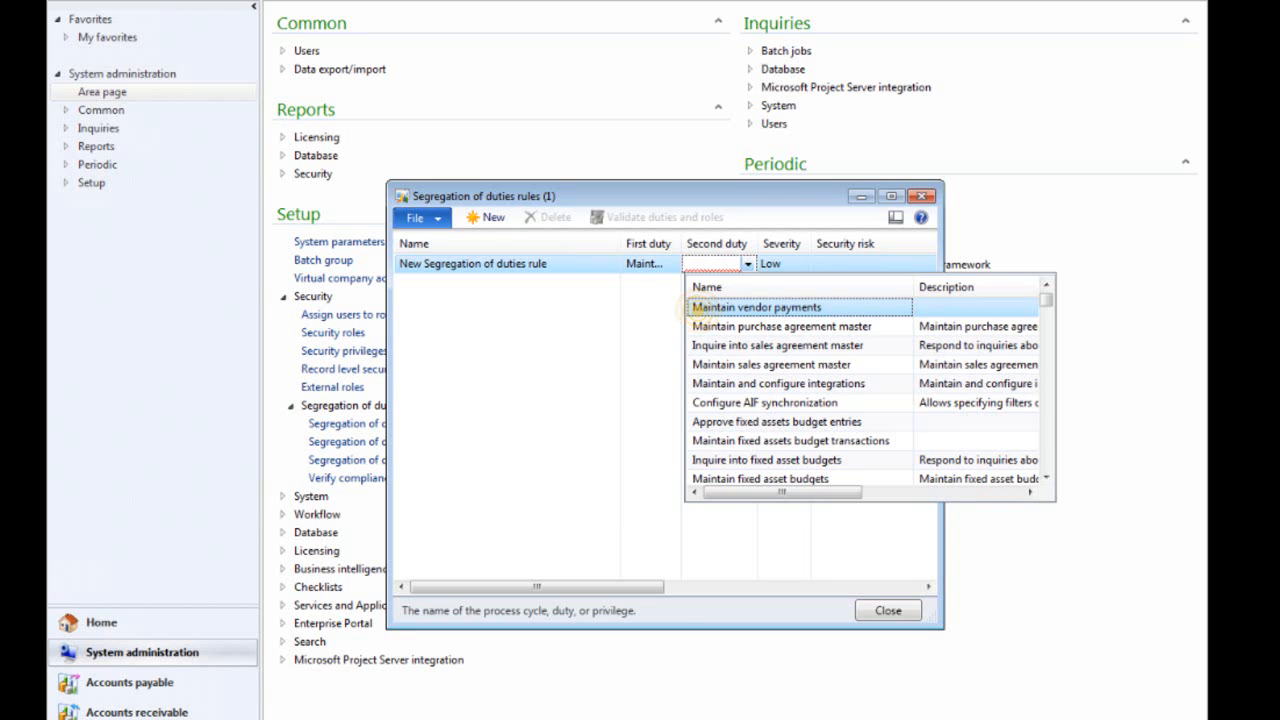
{"action": "left_click", "coordinate": [739, 307]}
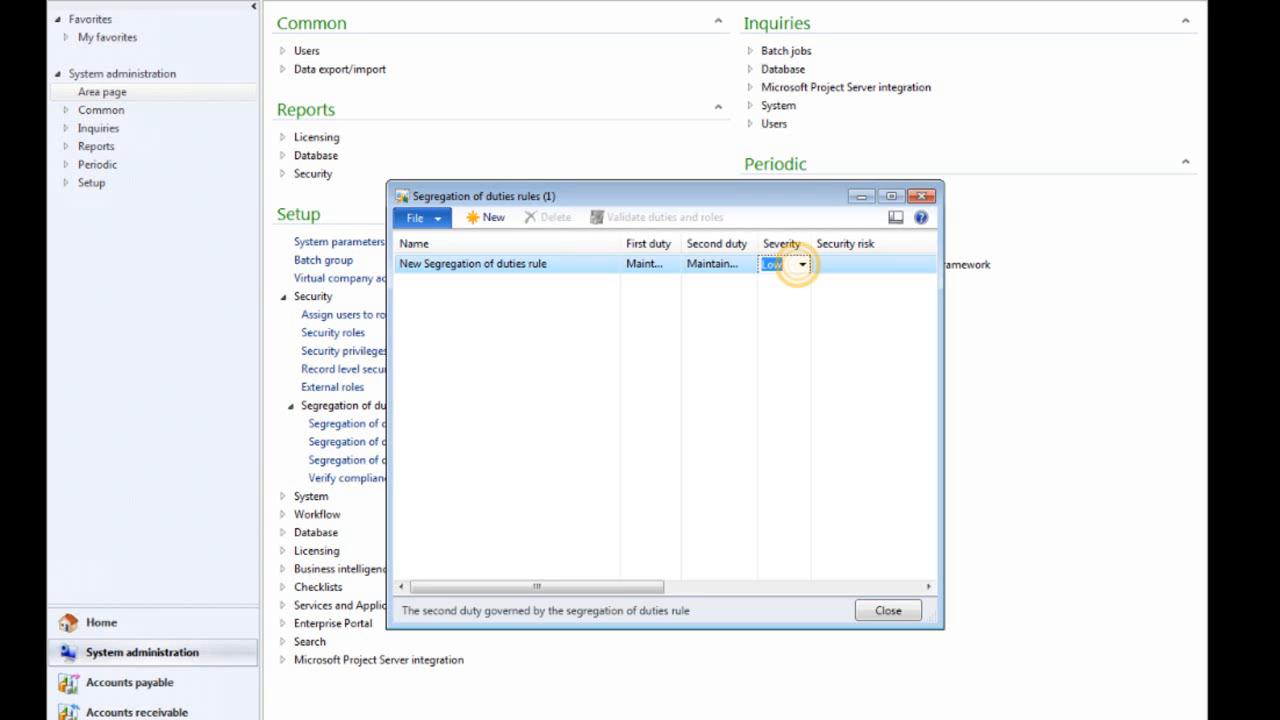
{"action": "left_click", "coordinate": [801, 263]}
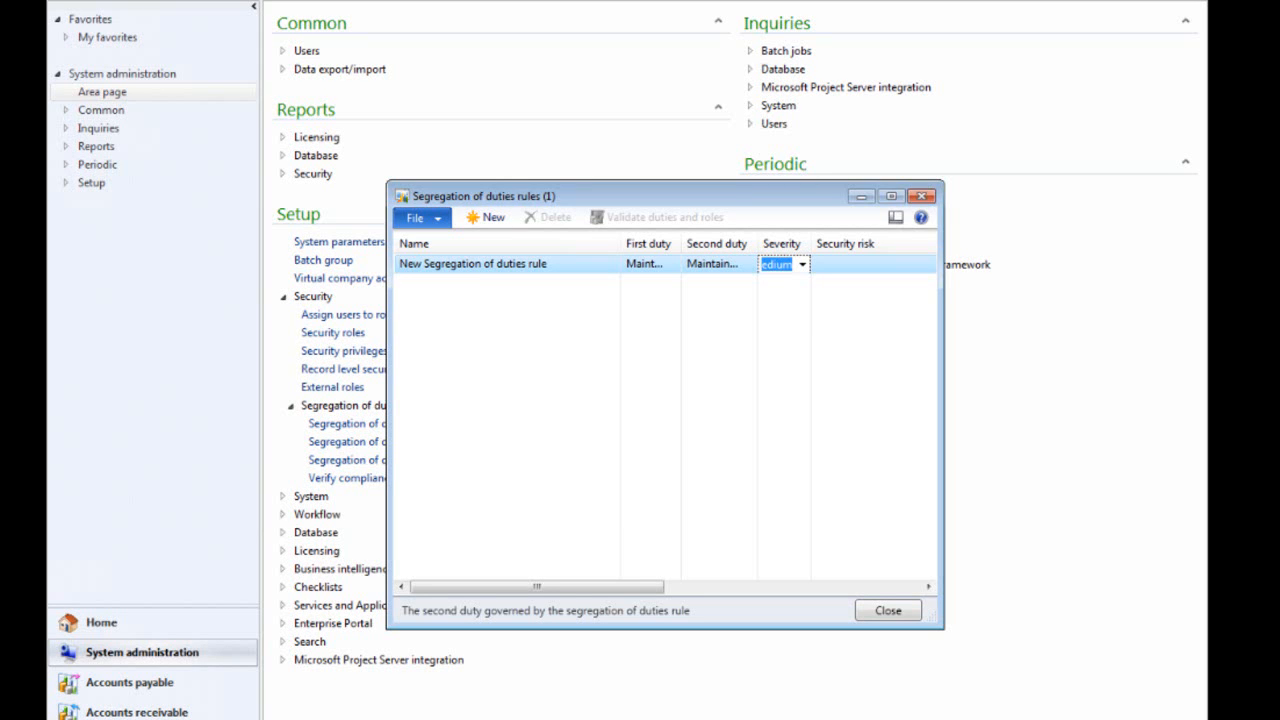
{"action": "left_click", "coordinate": [888, 610]}
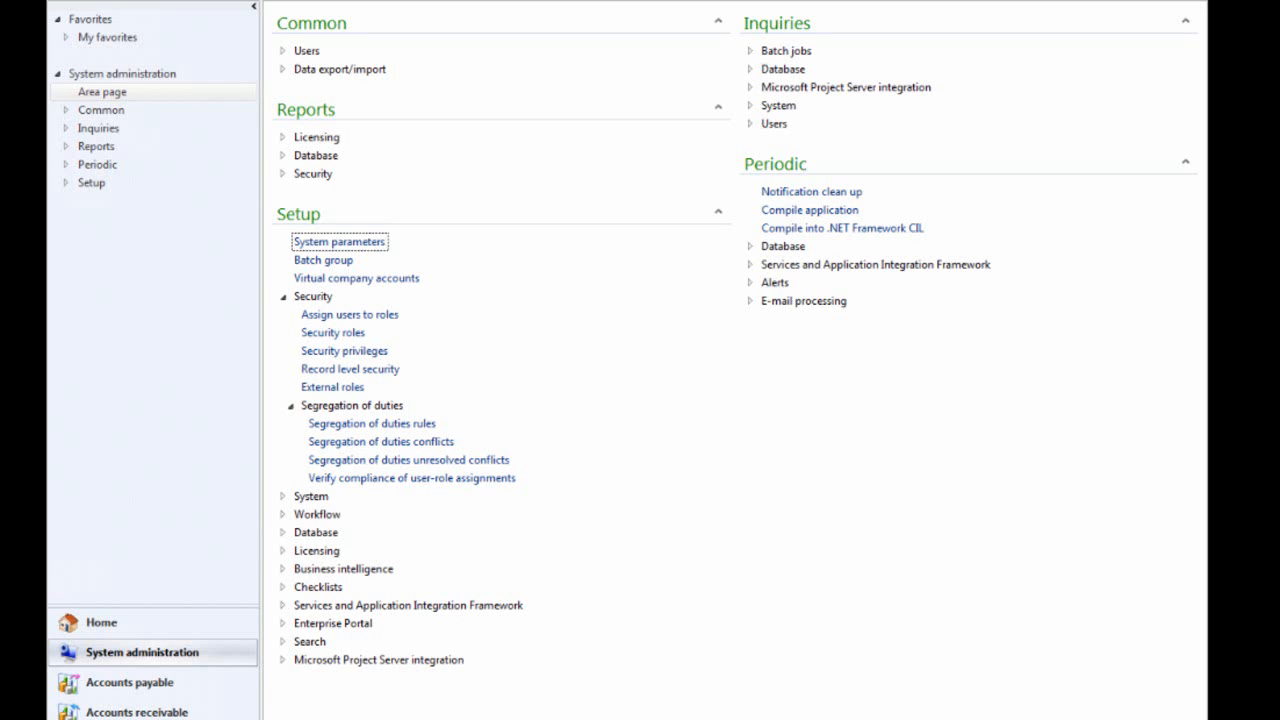
- Locate the buying agent user Alicia in the users list and open her record
{"action": "left_click", "coordinate": [278, 50]}
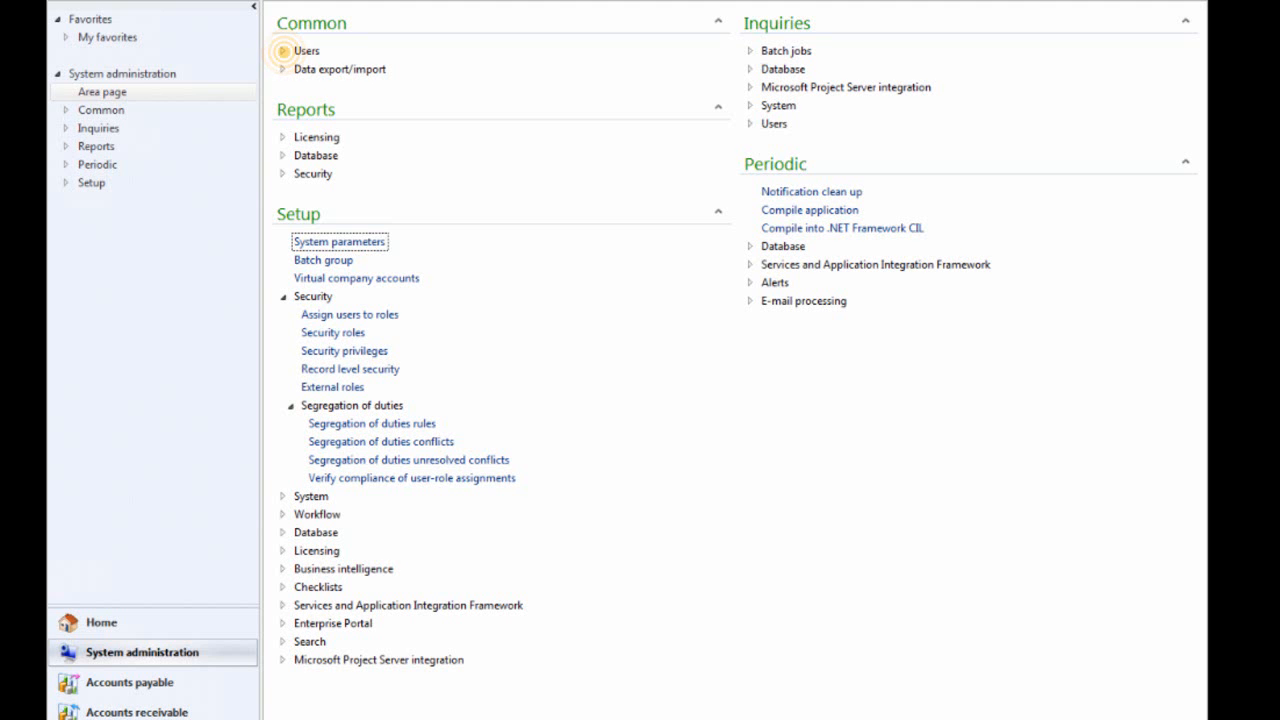
{"action": "left_click", "coordinate": [283, 50]}
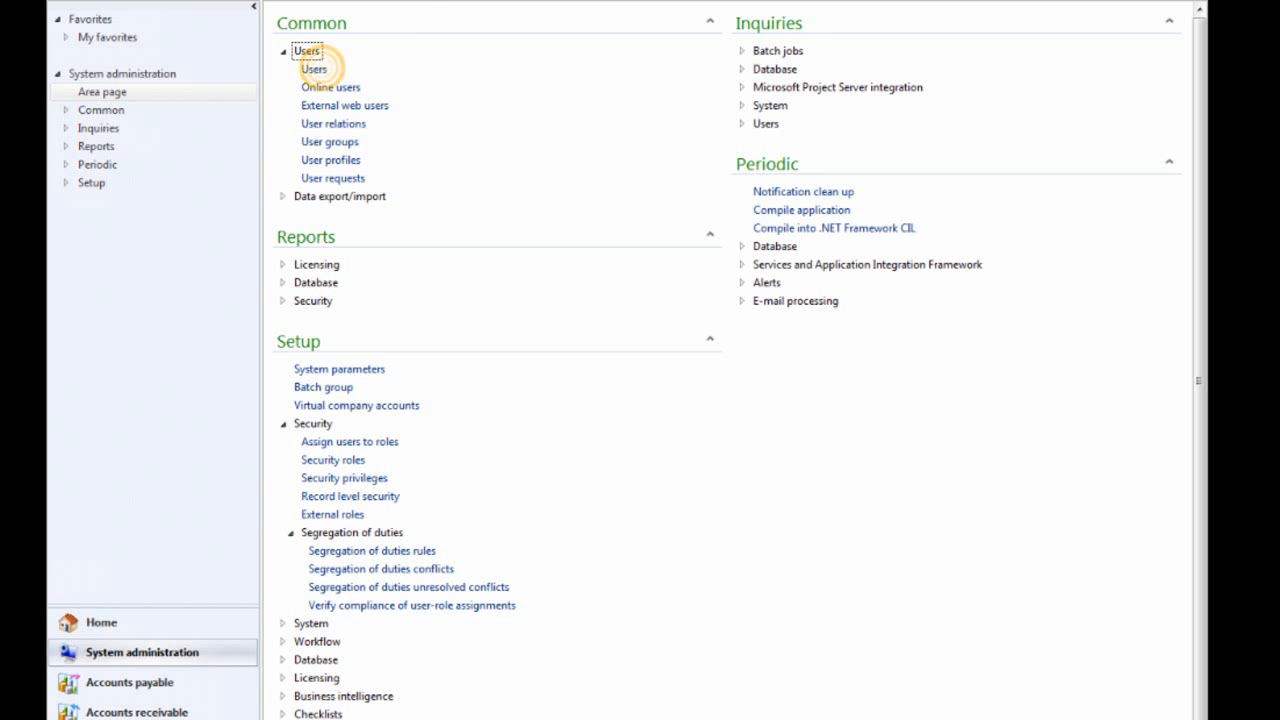
{"action": "left_click", "coordinate": [314, 69]}
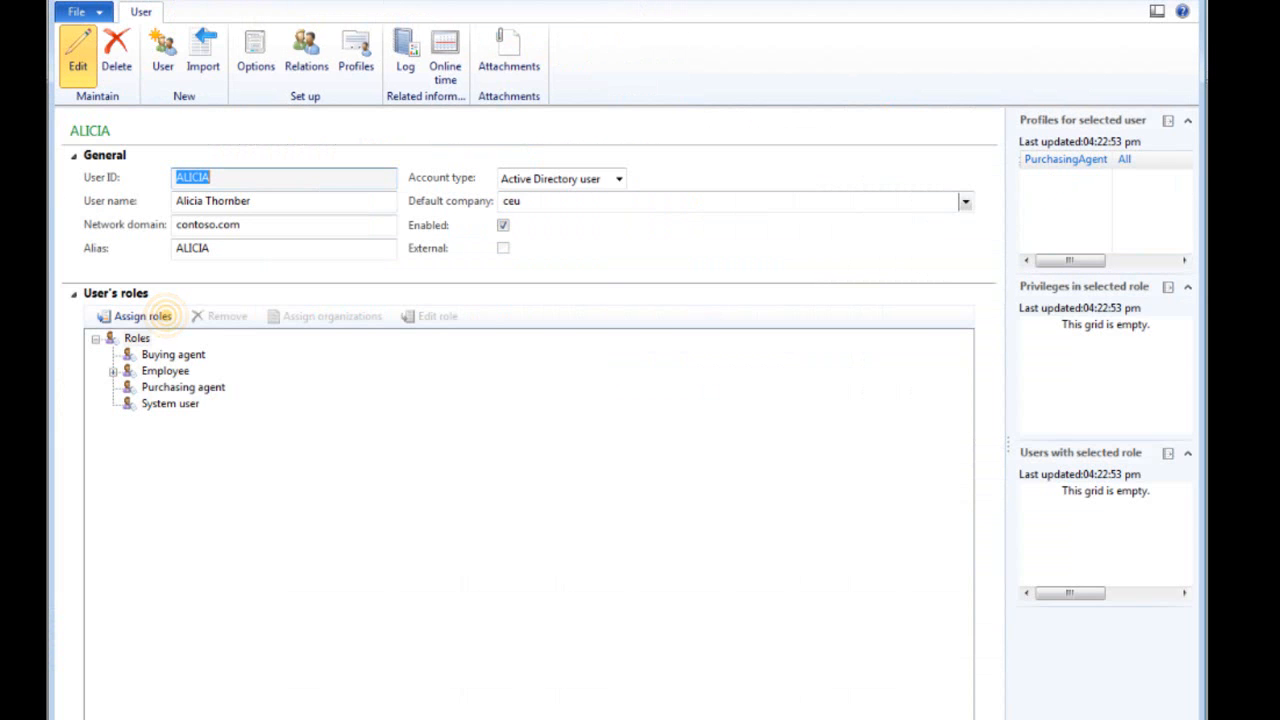
- Assign the Accounts payable payments clerk role and choose Yes to resolve the duties conflict
{"action": "left_click", "coordinate": [142, 316]}
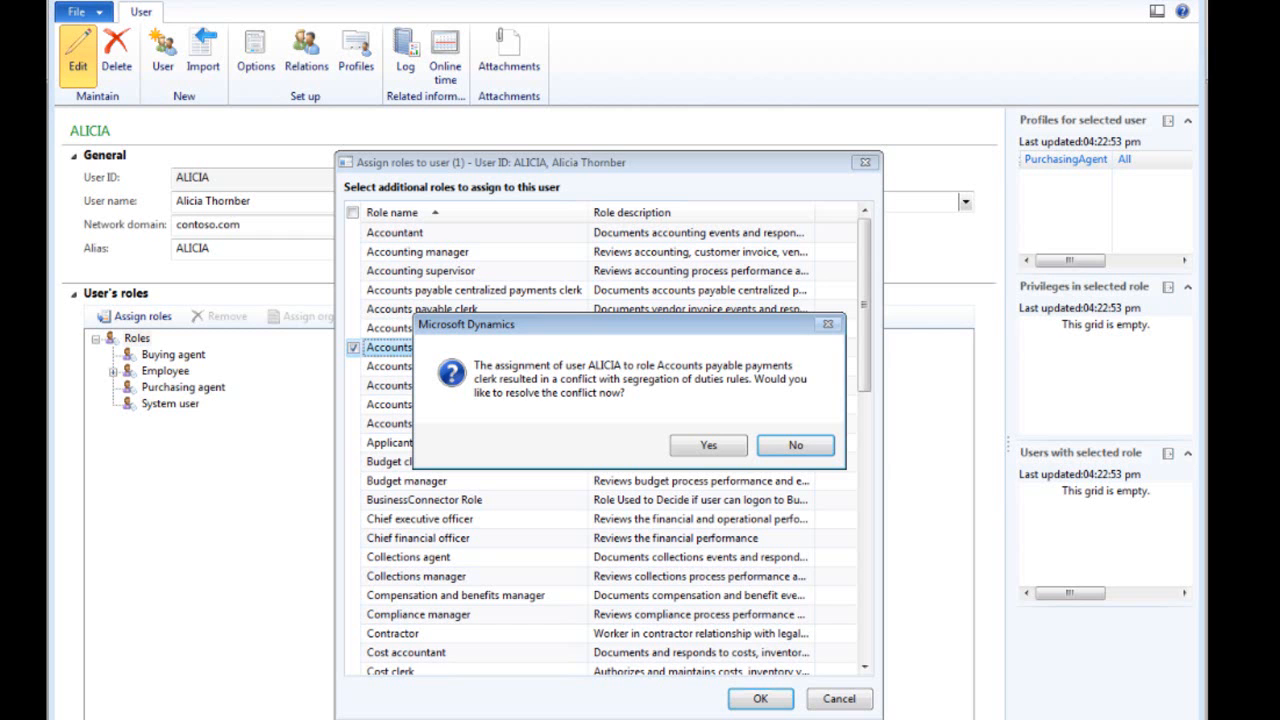
{"action": "left_click", "coordinate": [709, 445]}
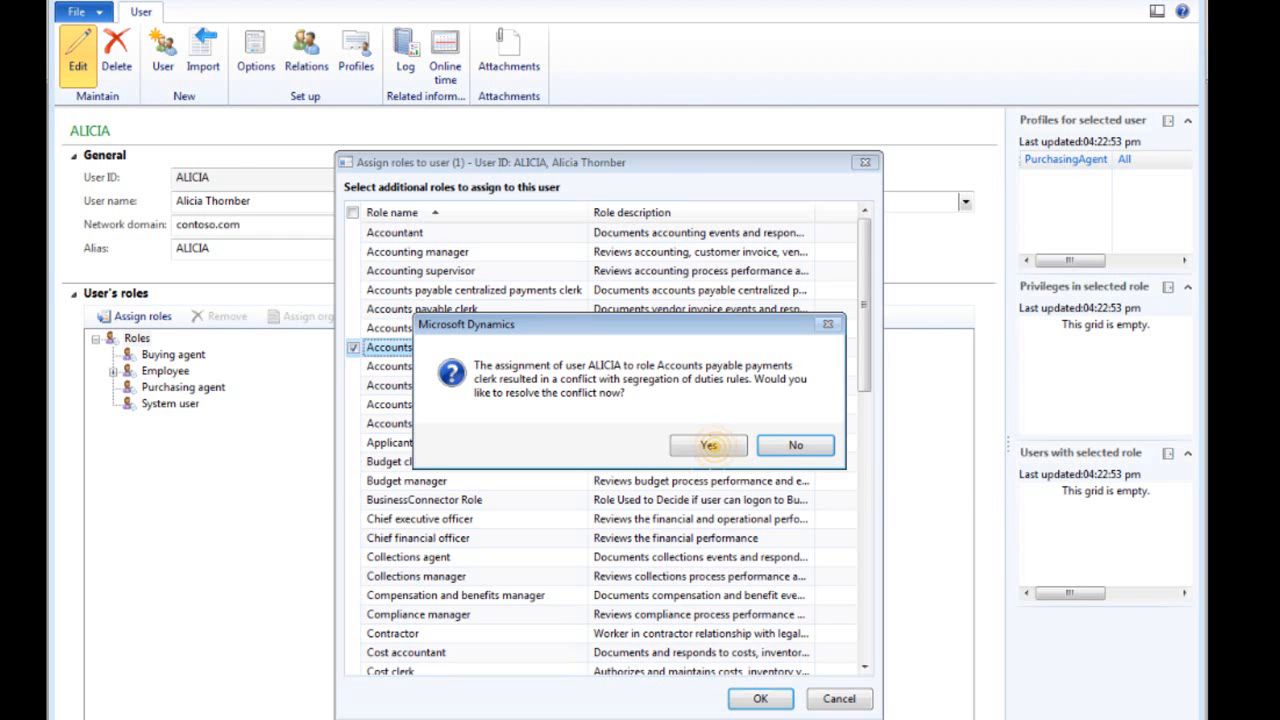
{"action": "left_click", "coordinate": [707, 445]}
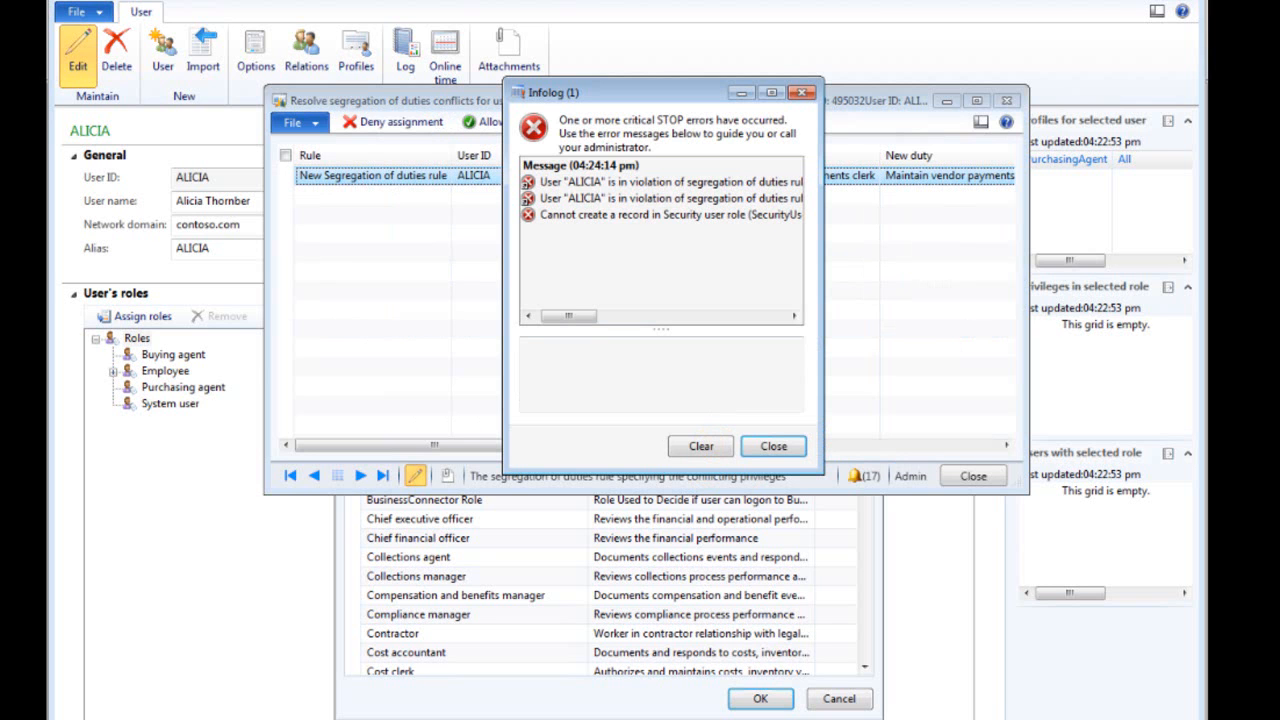
- Dismiss the conflict errors and allow Alicia's payments clerk assignment, citing expansion of duties
{"action": "left_click", "coordinate": [773, 446]}
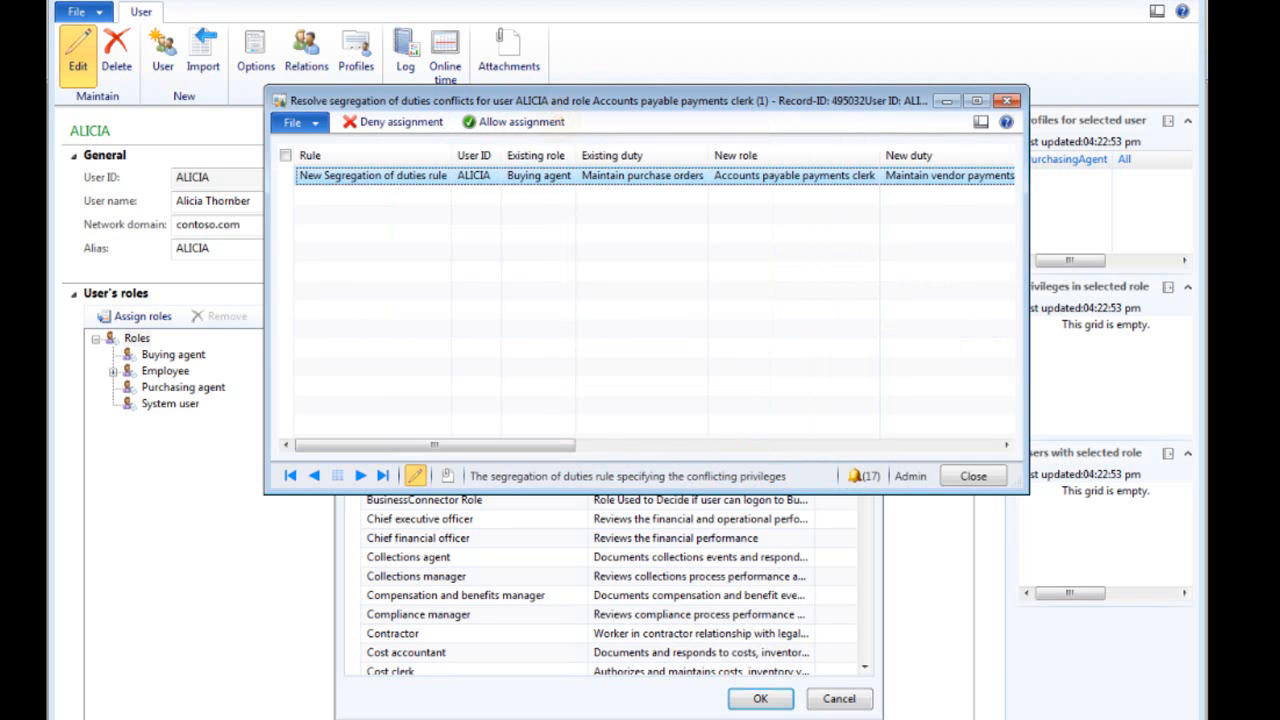
{"action": "left_click", "coordinate": [520, 121]}
{"action": "type", "text": "Expansion of duties."}
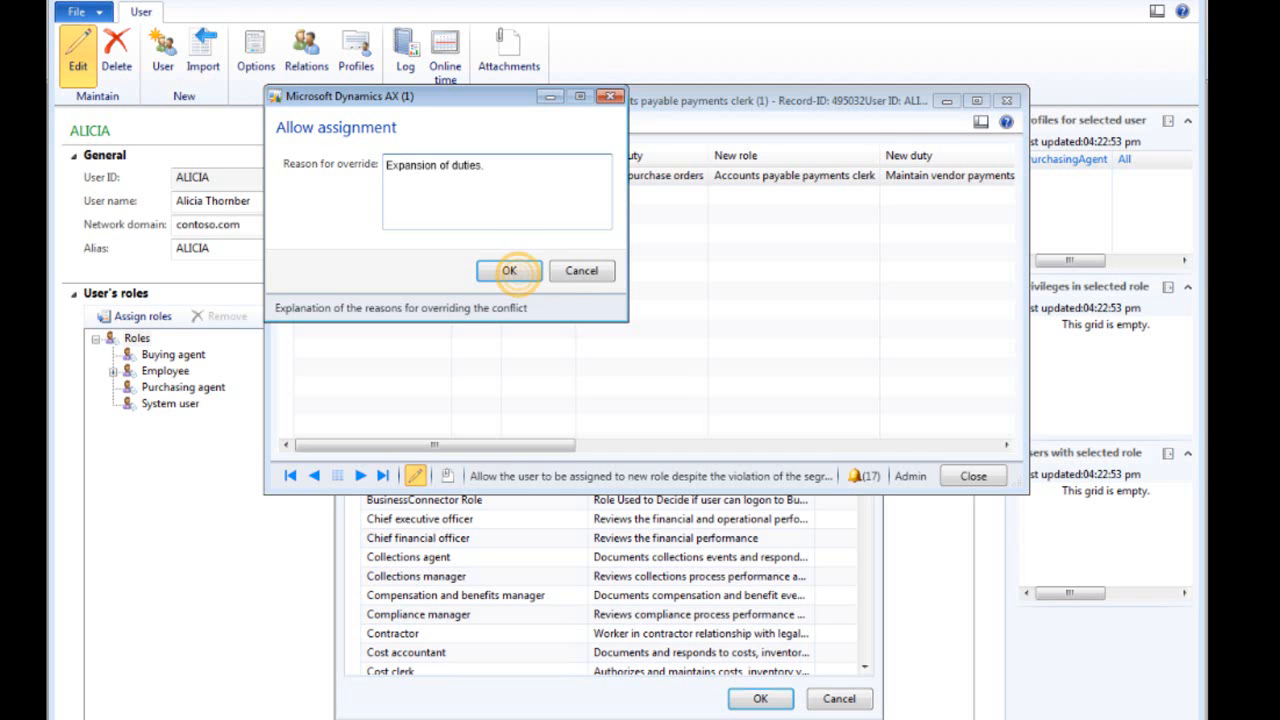
{"action": "left_click", "coordinate": [515, 271]}
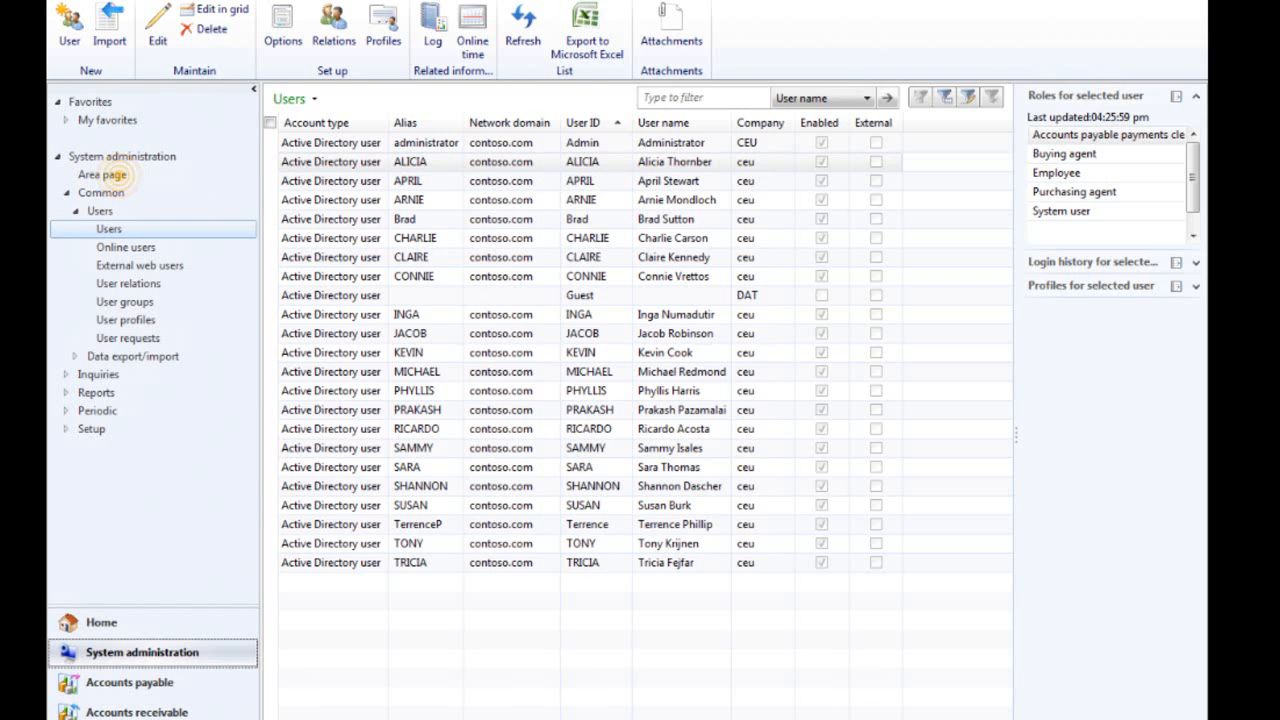
- Show Alicia's overridden conflict in the Segregation of duties conflicts list
{"action": "left_click", "coordinate": [101, 175]}
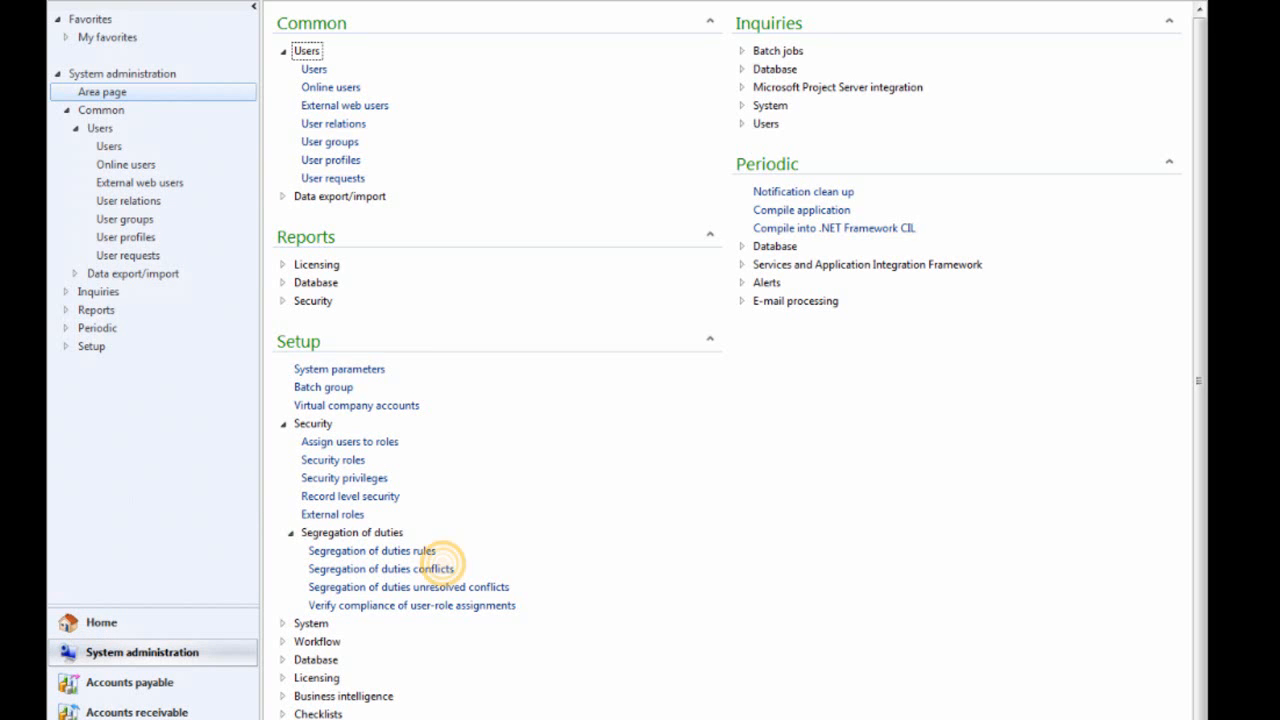
{"action": "left_click", "coordinate": [381, 568]}
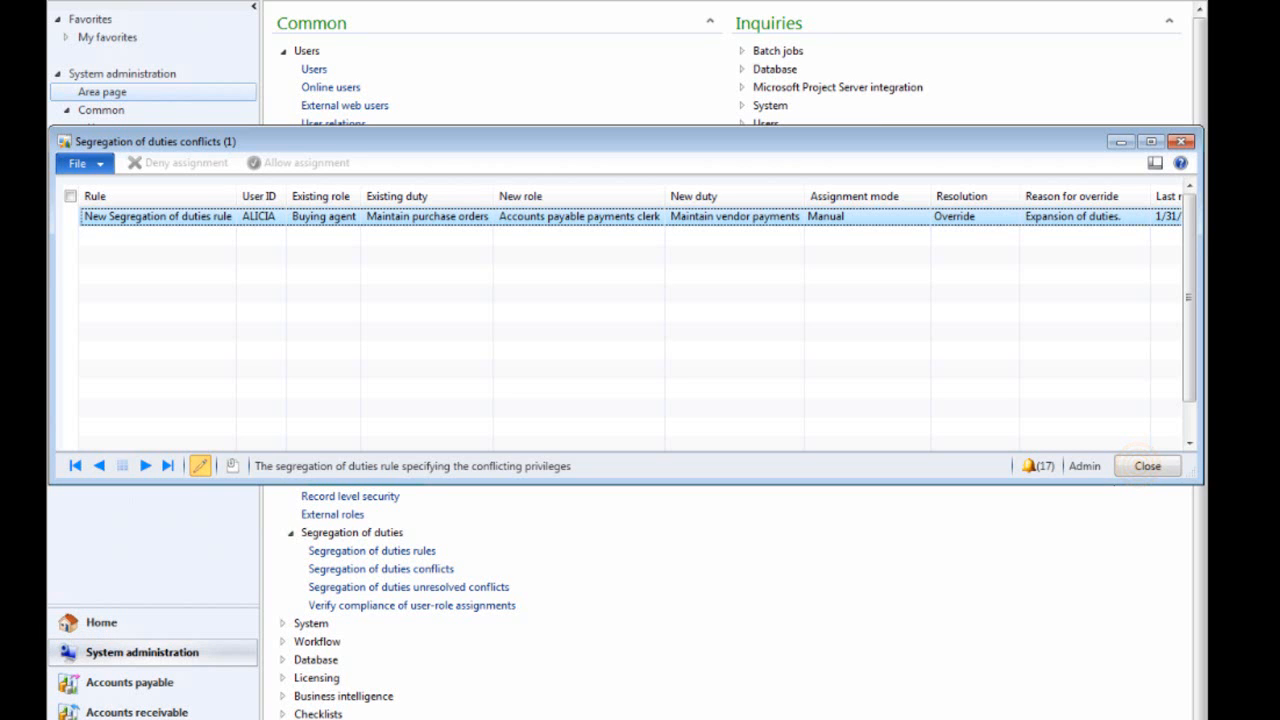